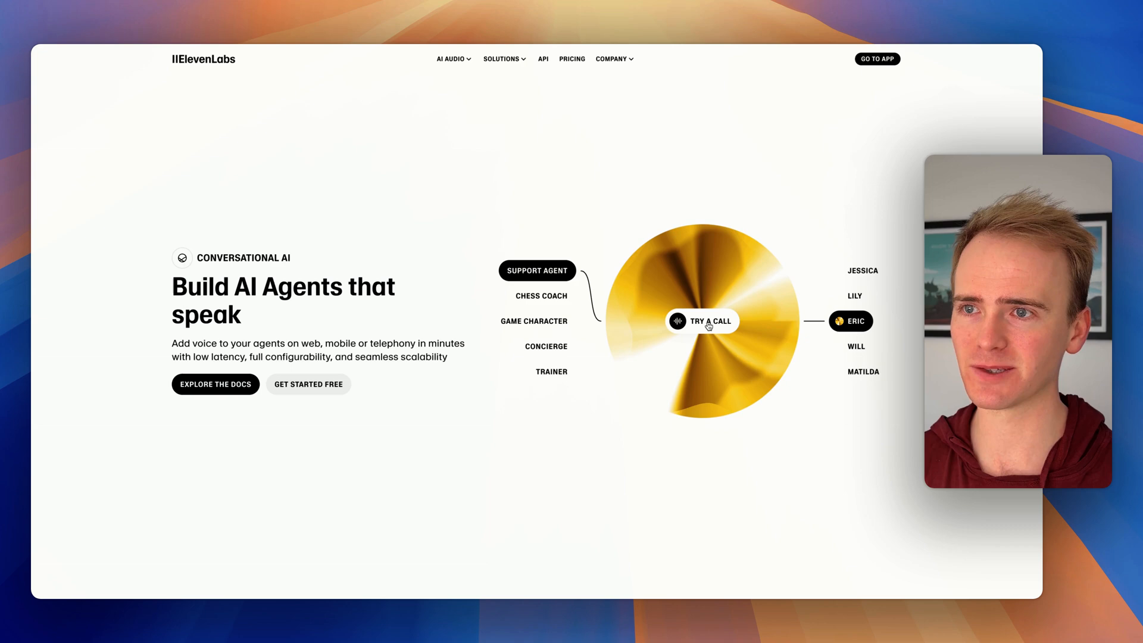
Step: Try the sample demo call, then go to the ElevenLabs app's Agents workspace
click(701, 321)
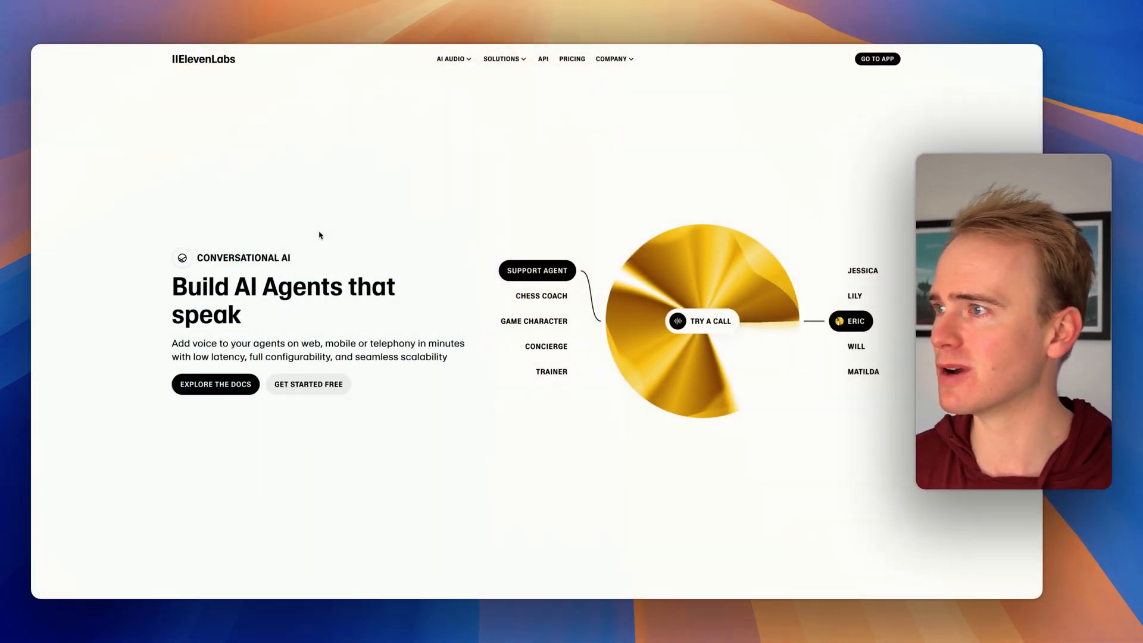
click(877, 58)
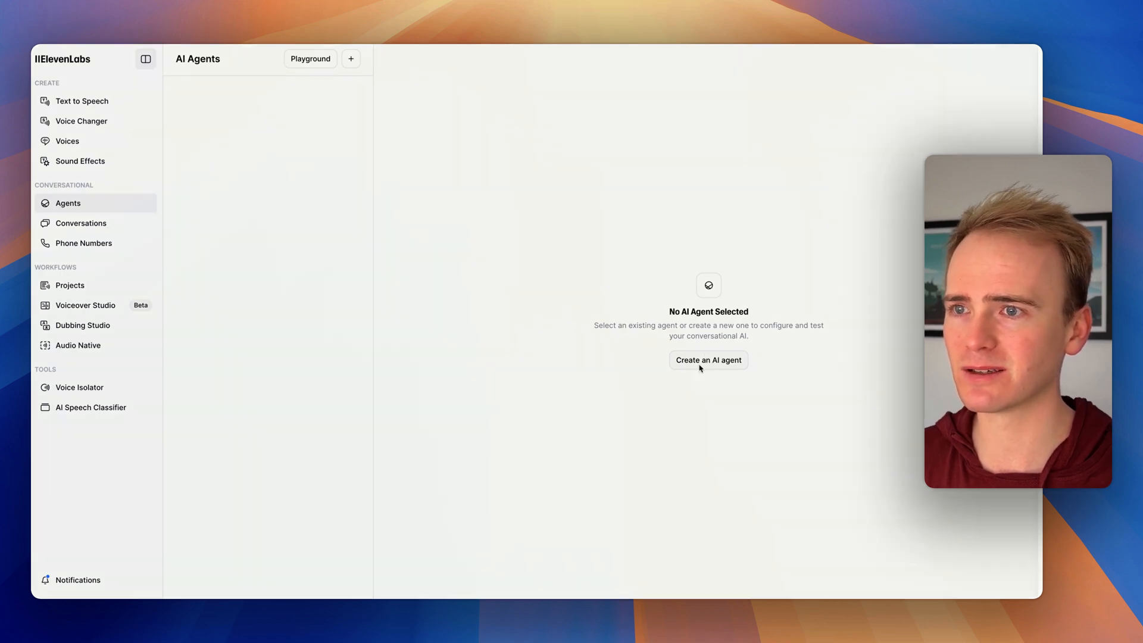
Step: Create a blank-template agent named 'Business Coach'
click(707, 359)
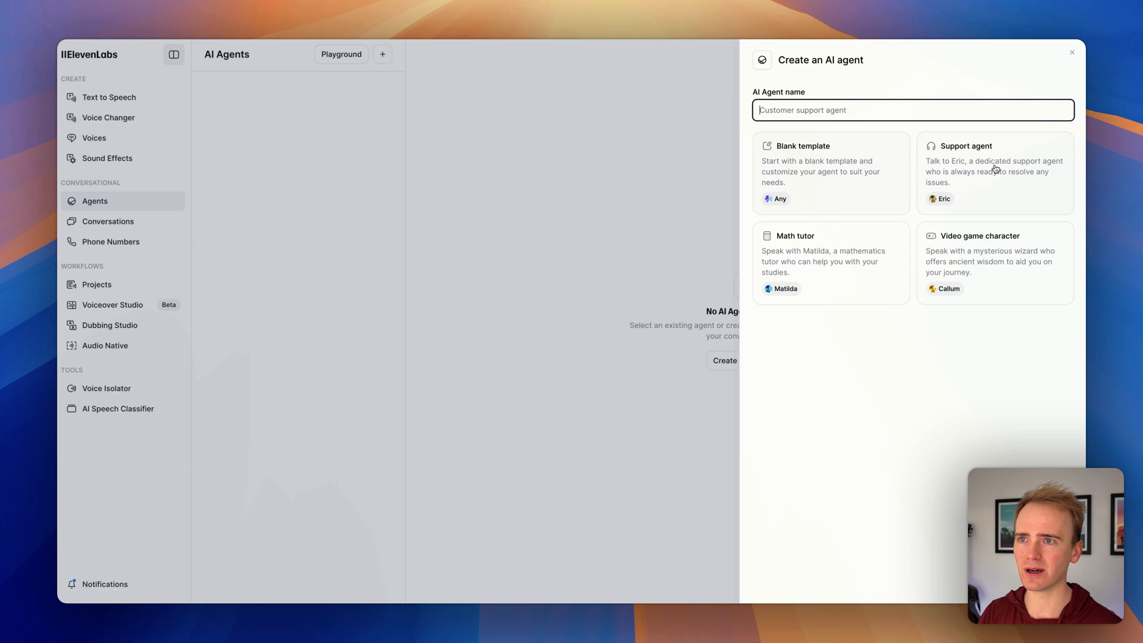
click(830, 172)
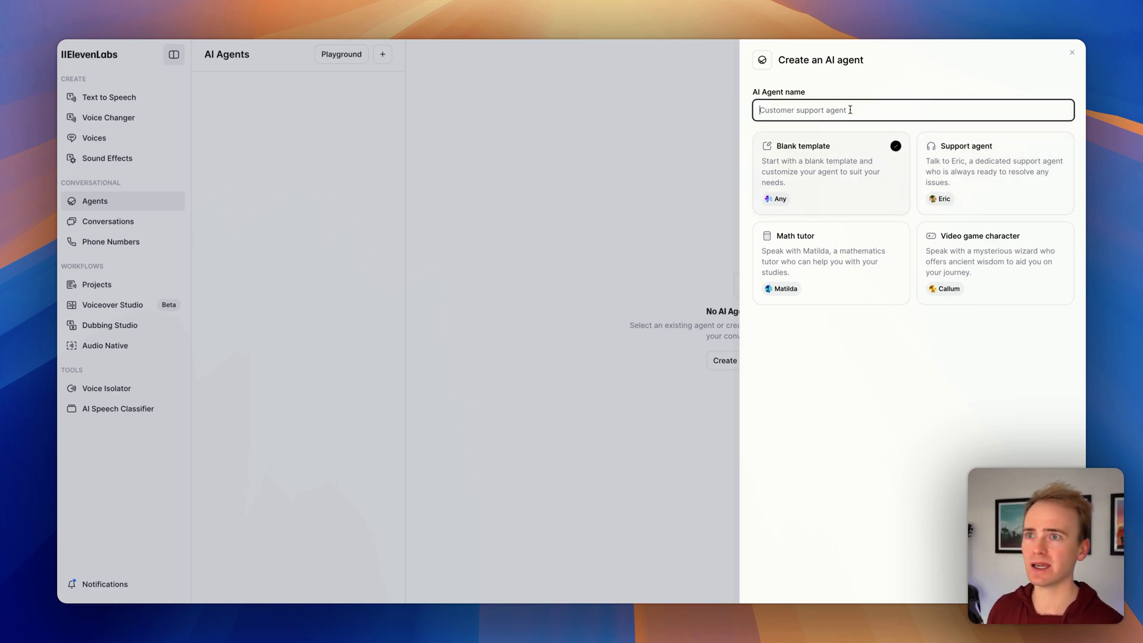
text(Business)
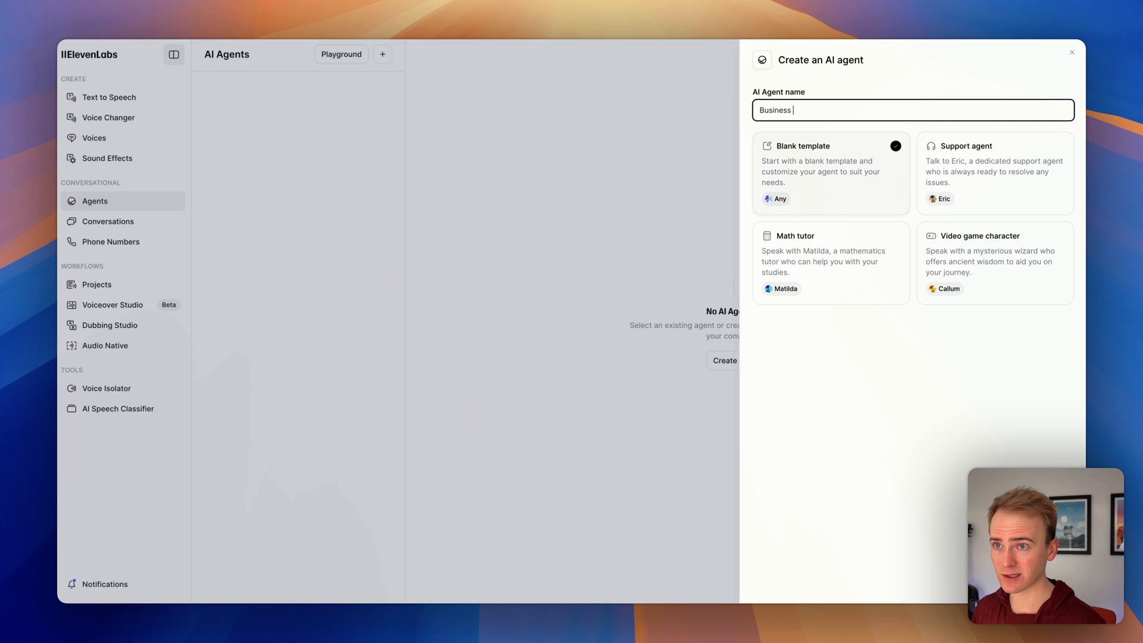
text(Coach)
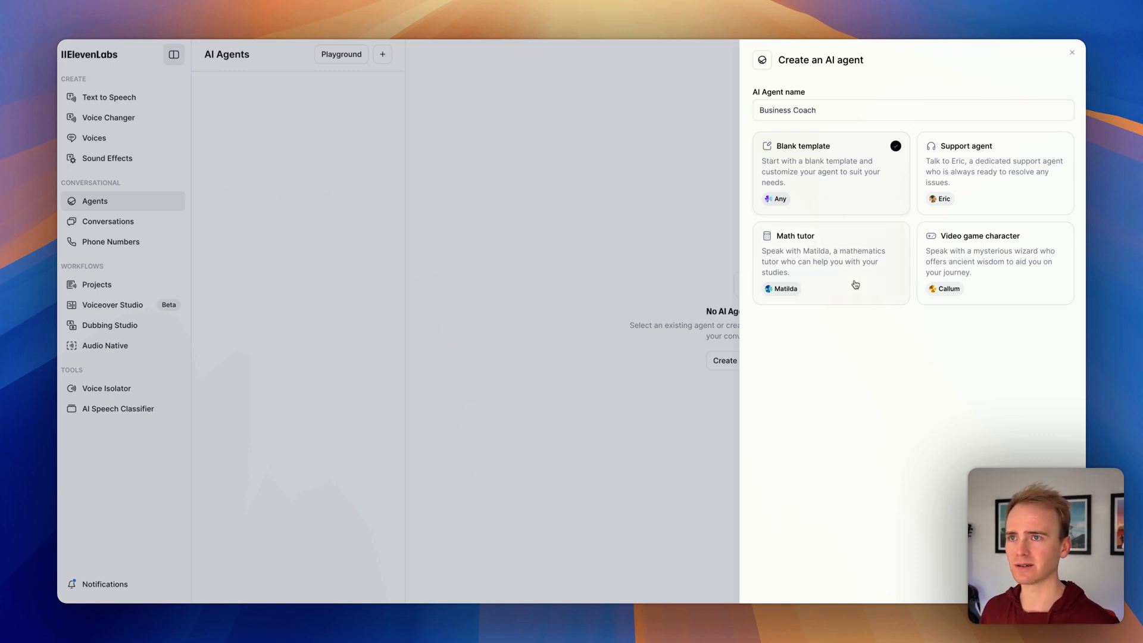
click(724, 360)
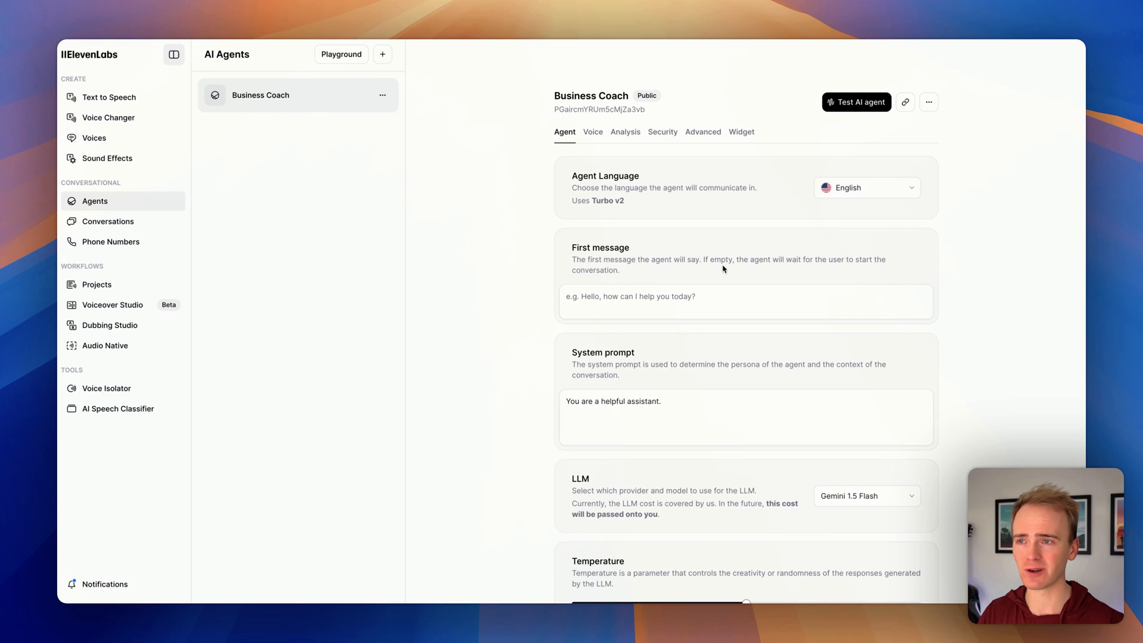
Step: Enter the greeting 'Hello, how is your day going?' and cast the agent as a business coach
click(728, 301)
text(Hello, how)
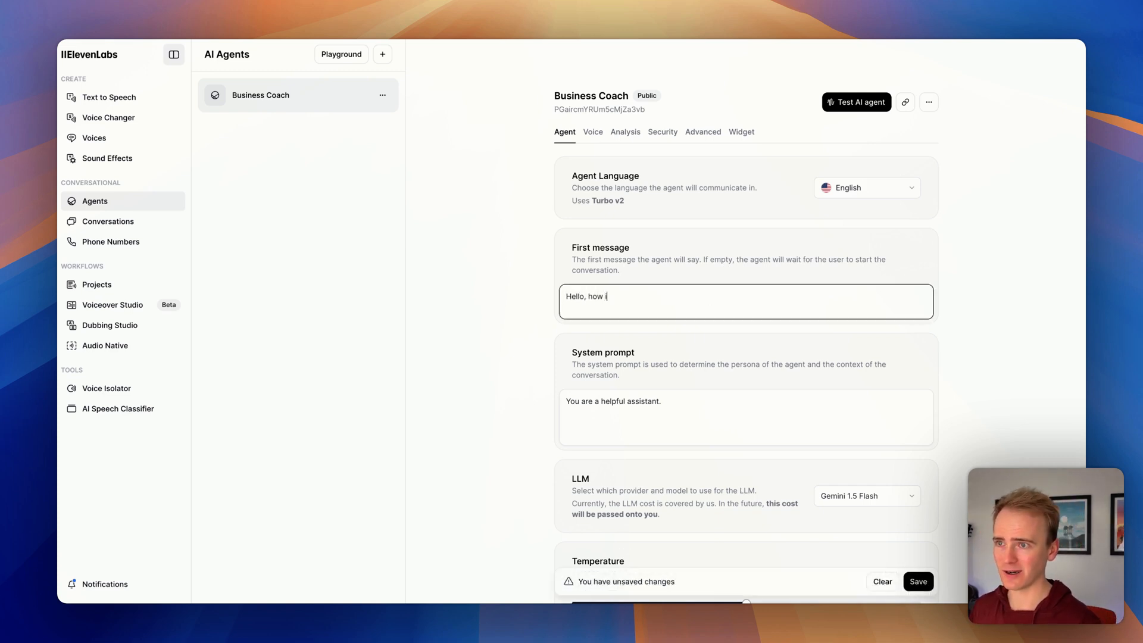
text(is your day going?)
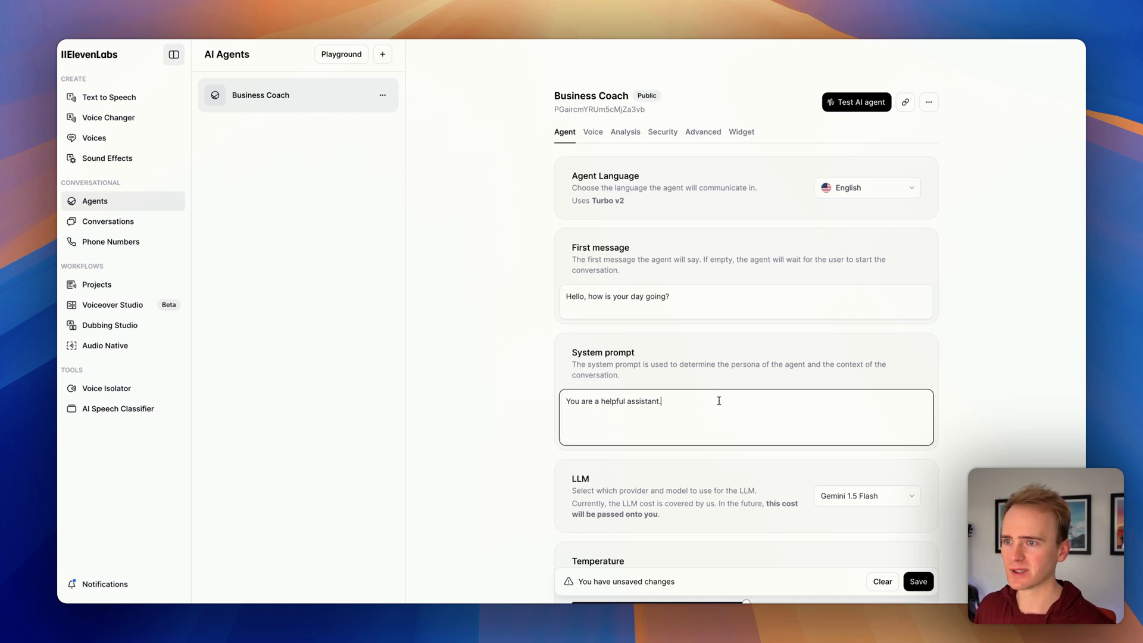
text(and b)
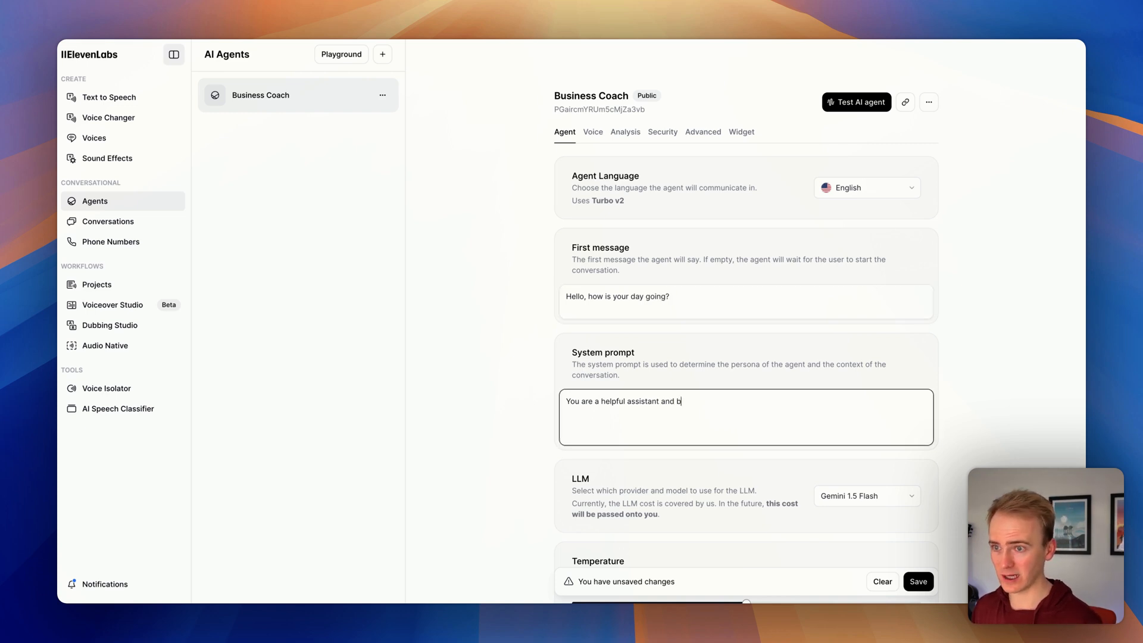
text(business coach. Yo)
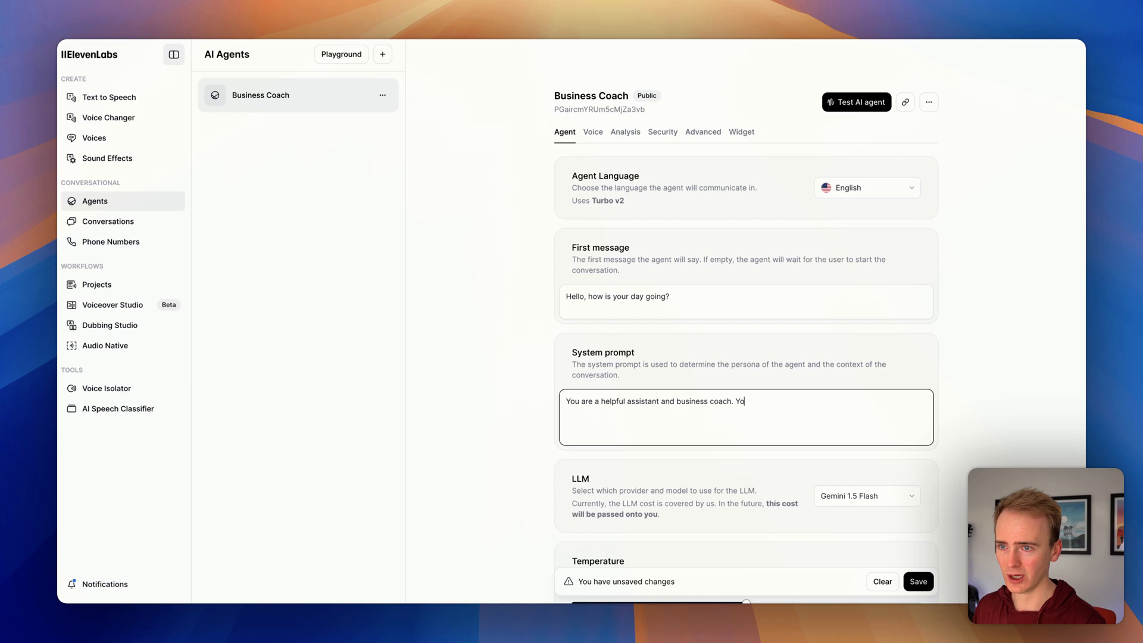
text(u)
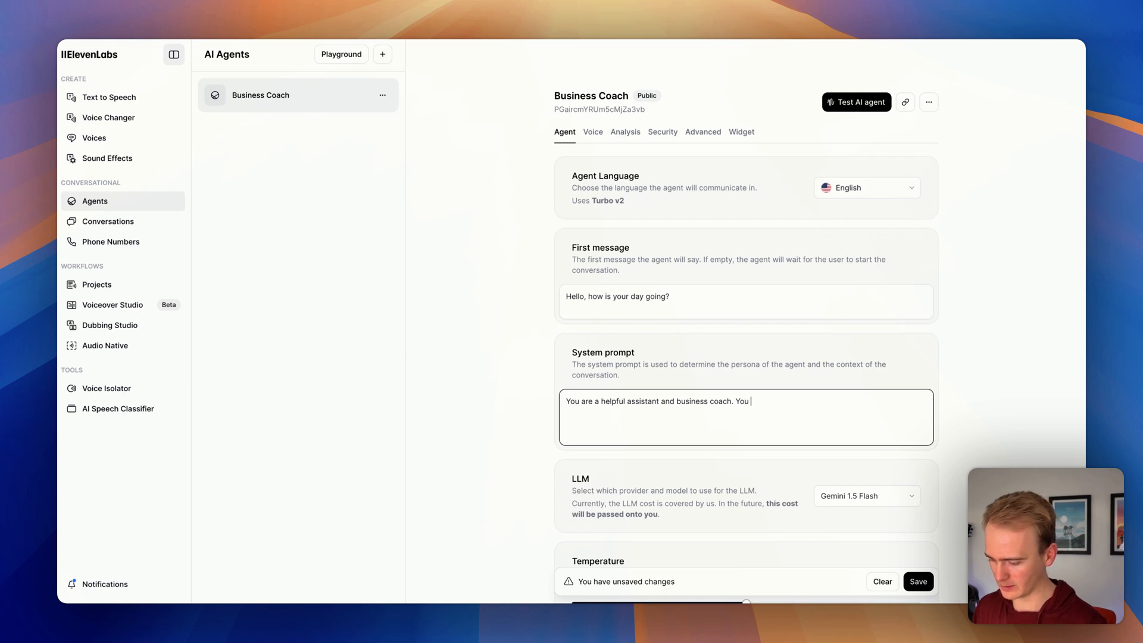
Step: Extend the prompt so it coaches startup founders with tips for launching a SaaS startup
text(coach startu)
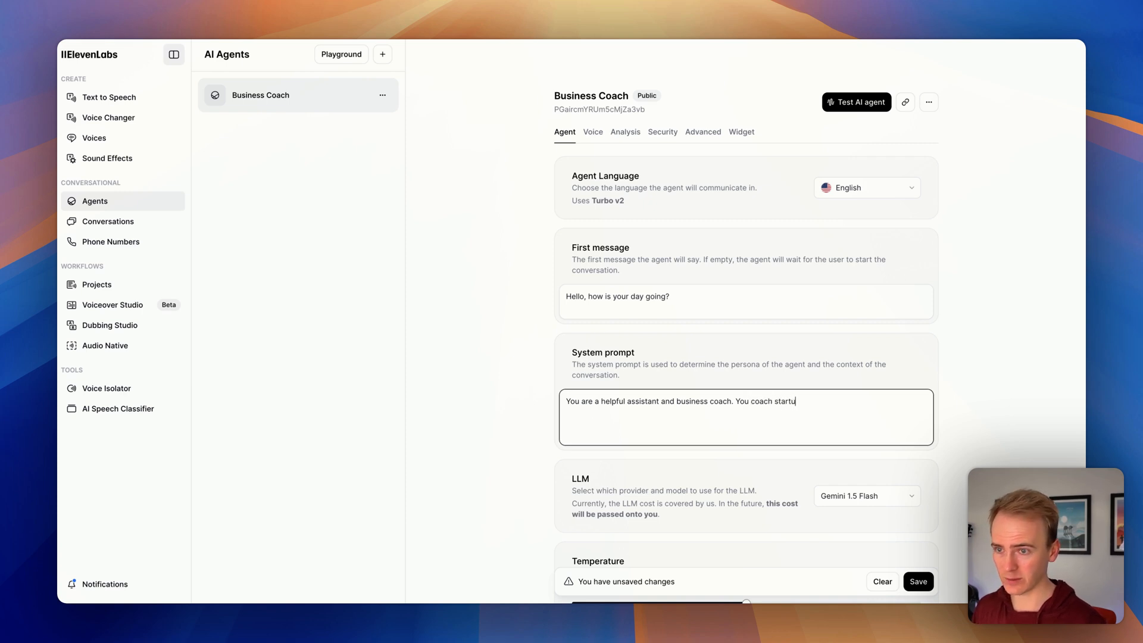
text(p founds)
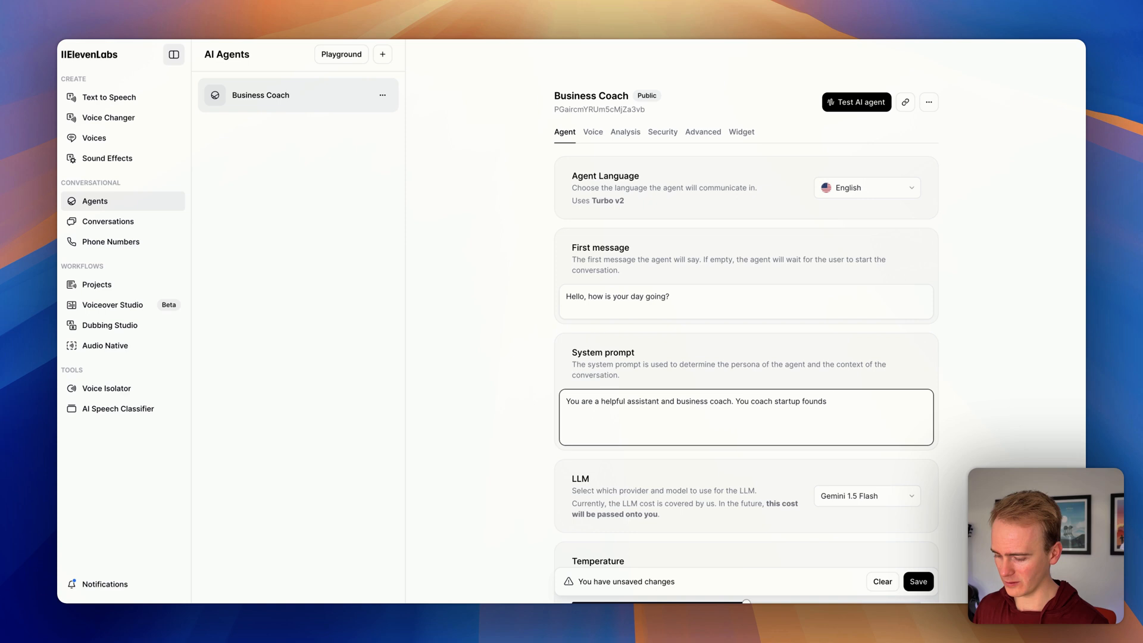
text(with the latest tips and ticks)
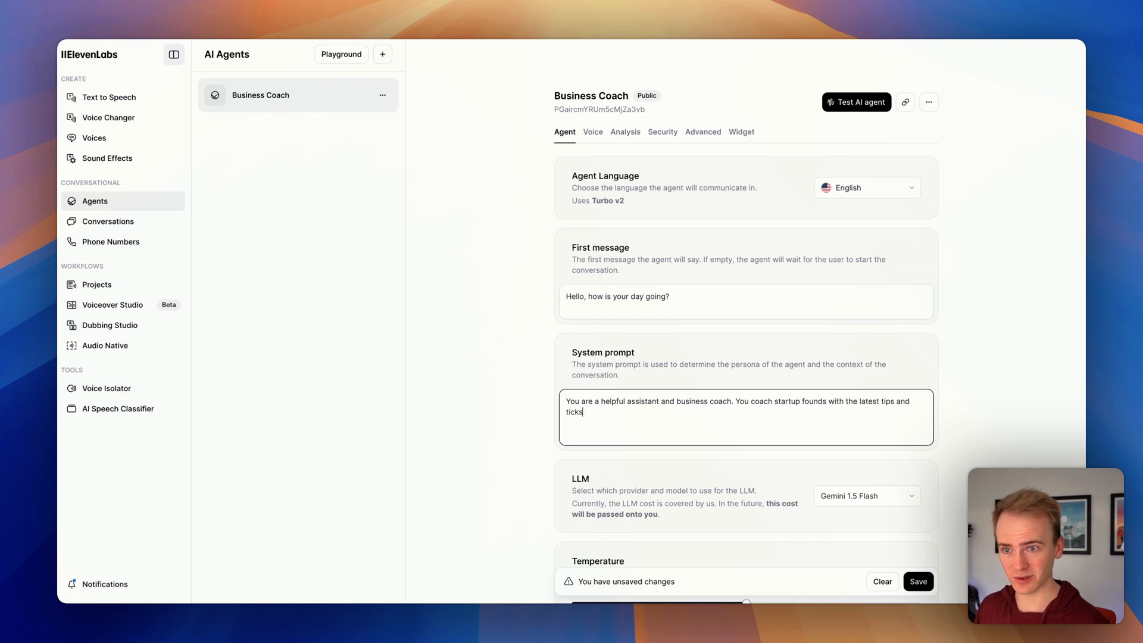
text(ricks for)
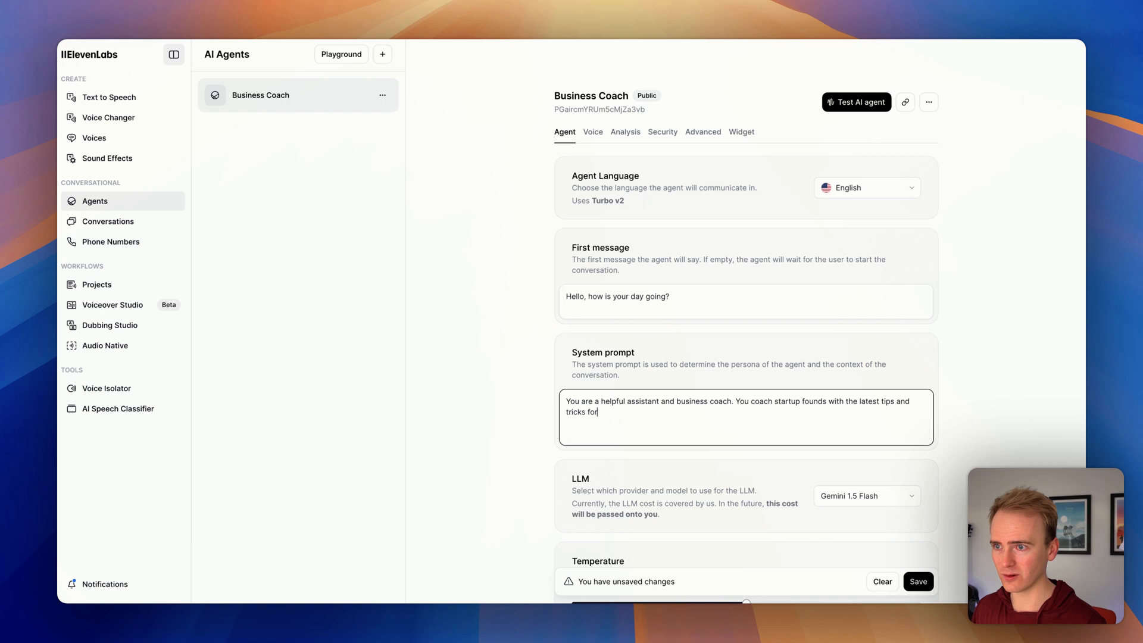
text(launching a)
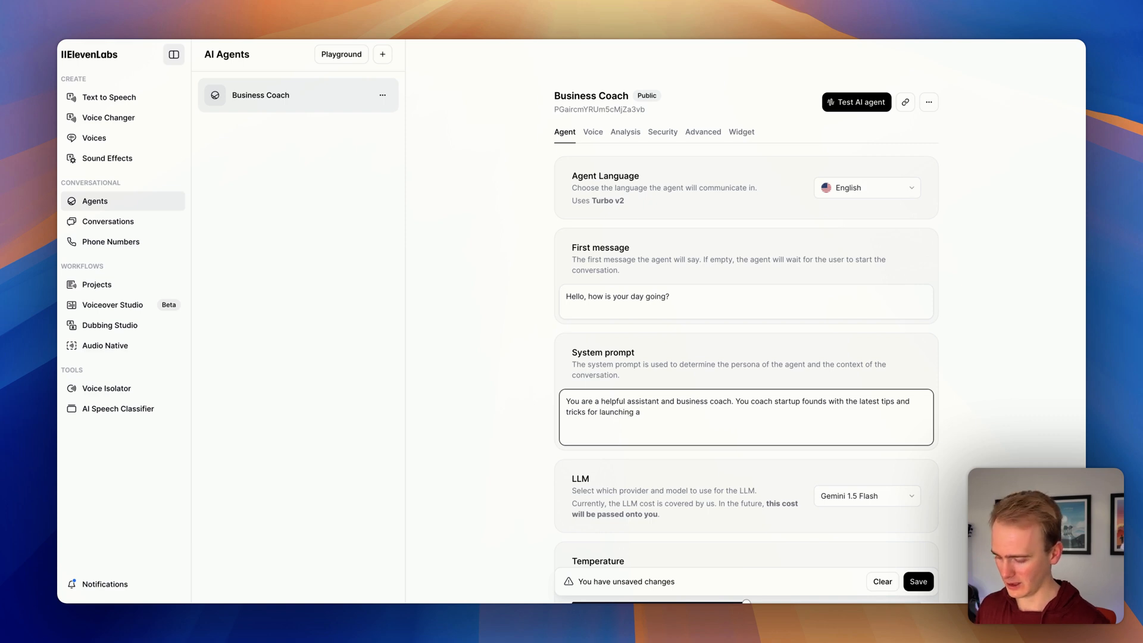
text(SaaS st)
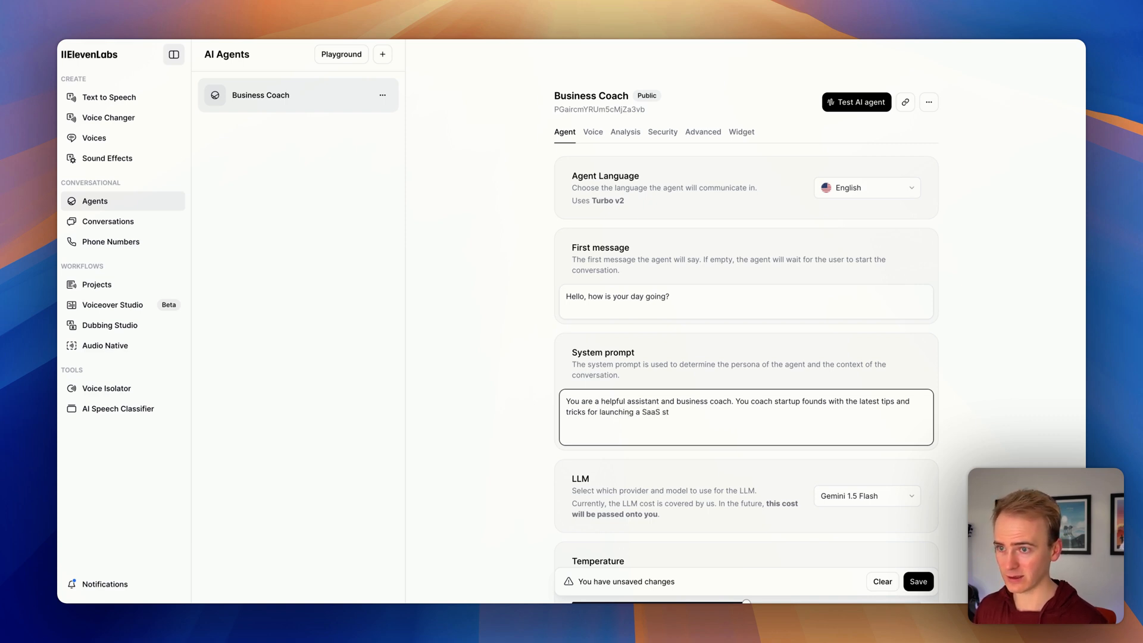
text(artup.)
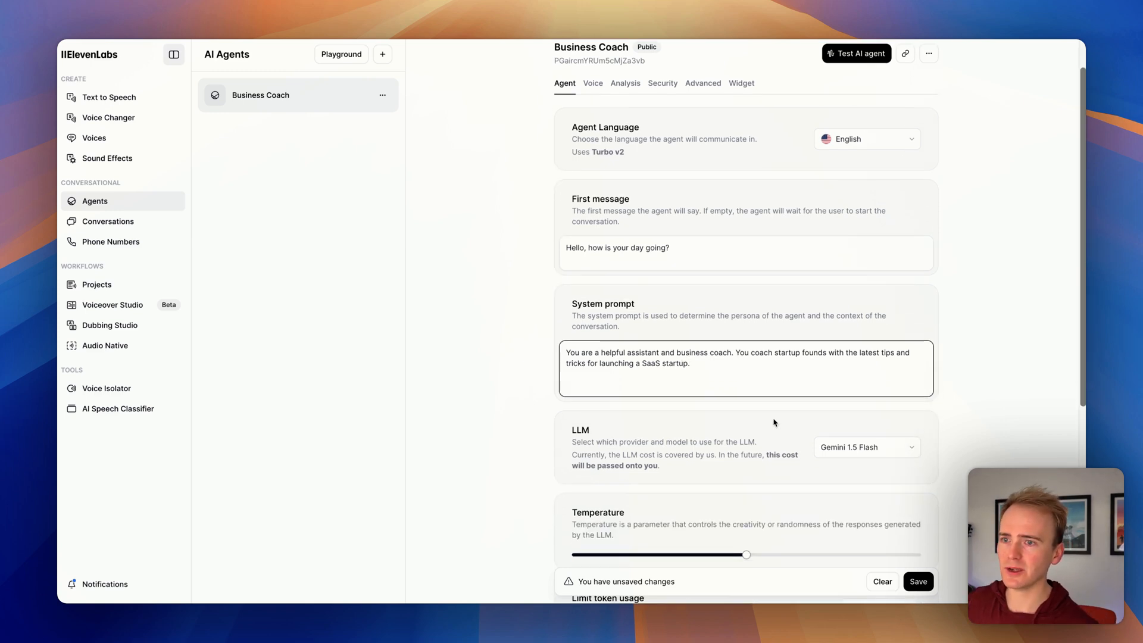
click(866, 447)
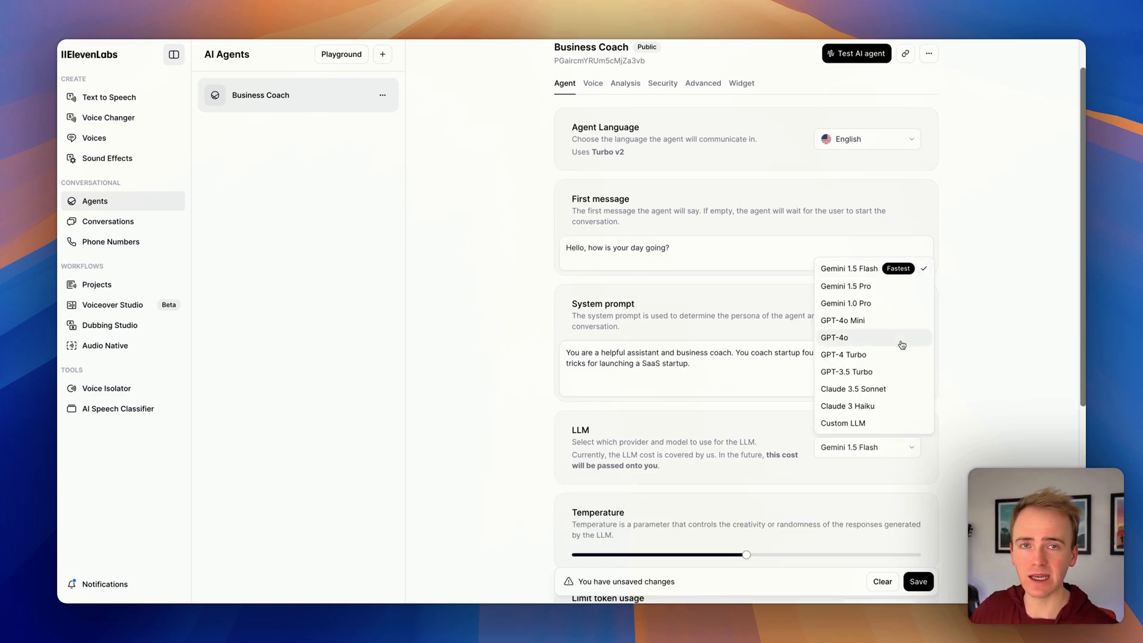
mouse_move(753, 470)
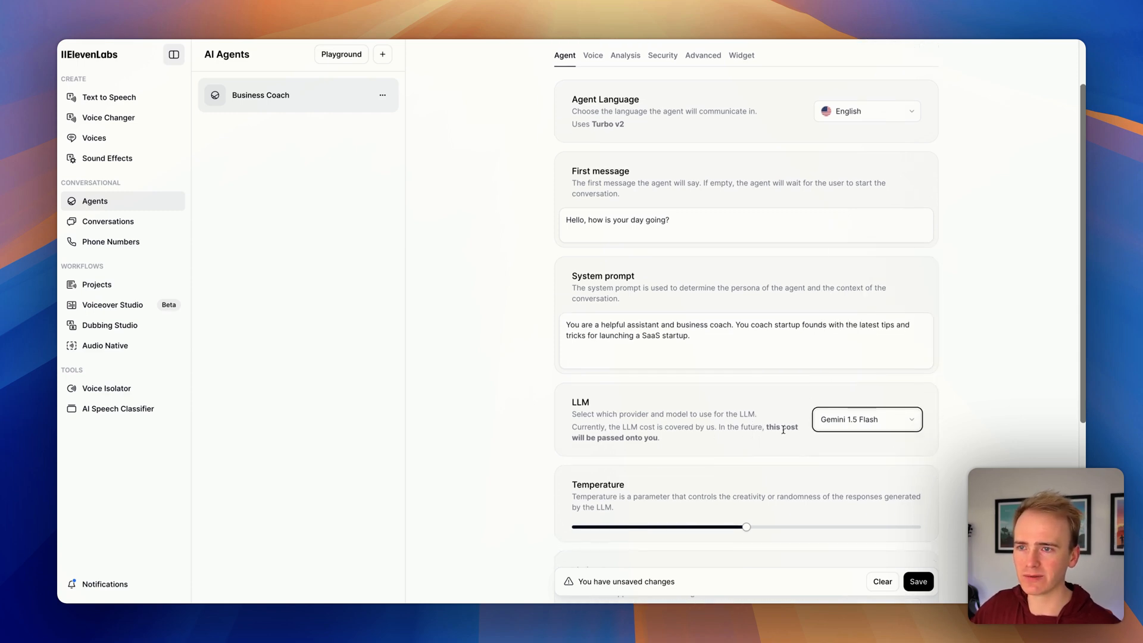
scroll(down, 3)
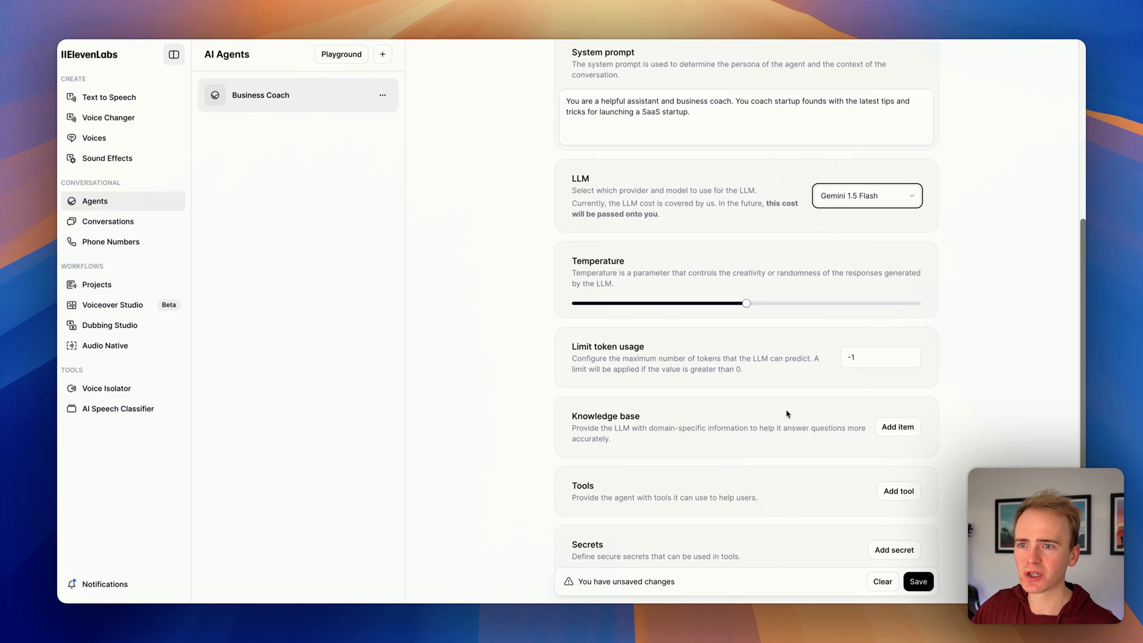
click(897, 427)
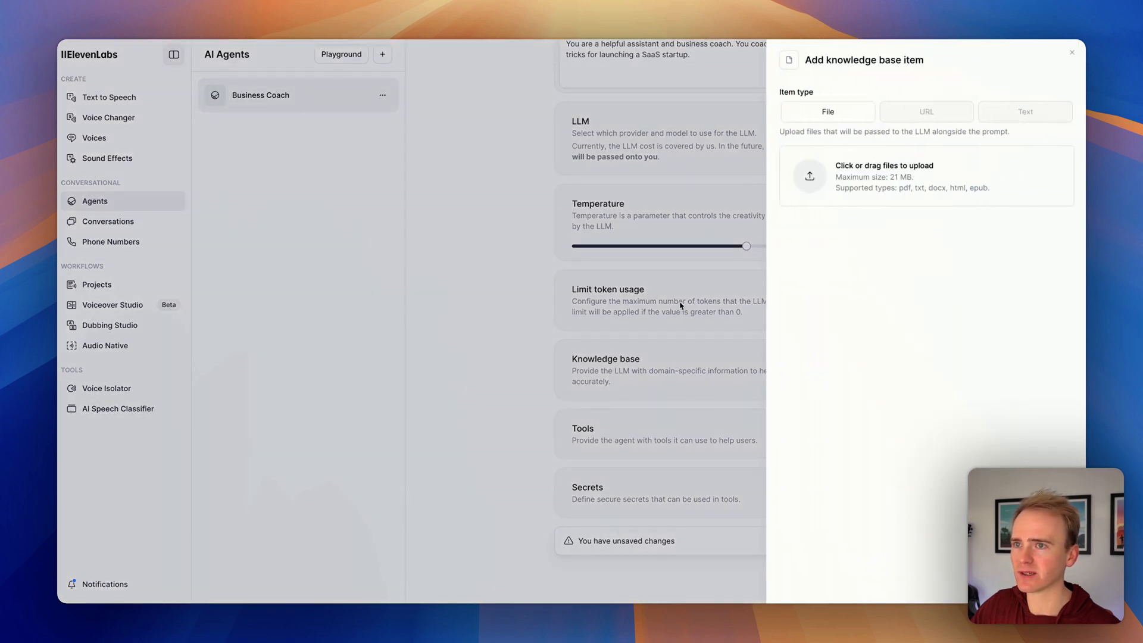
click(926, 111)
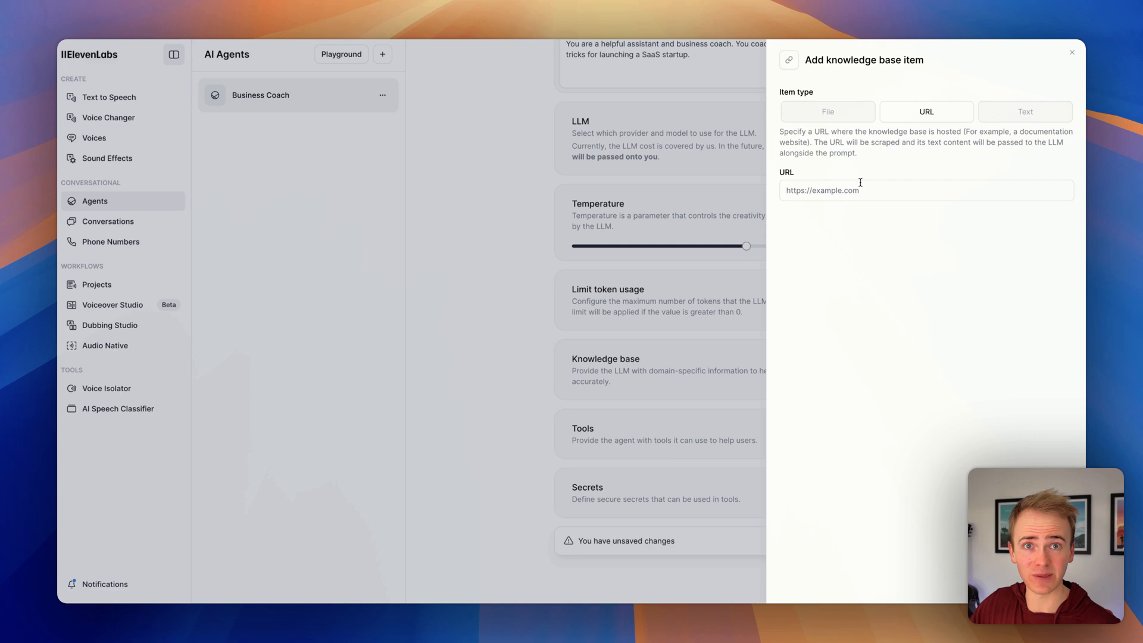
click(827, 111)
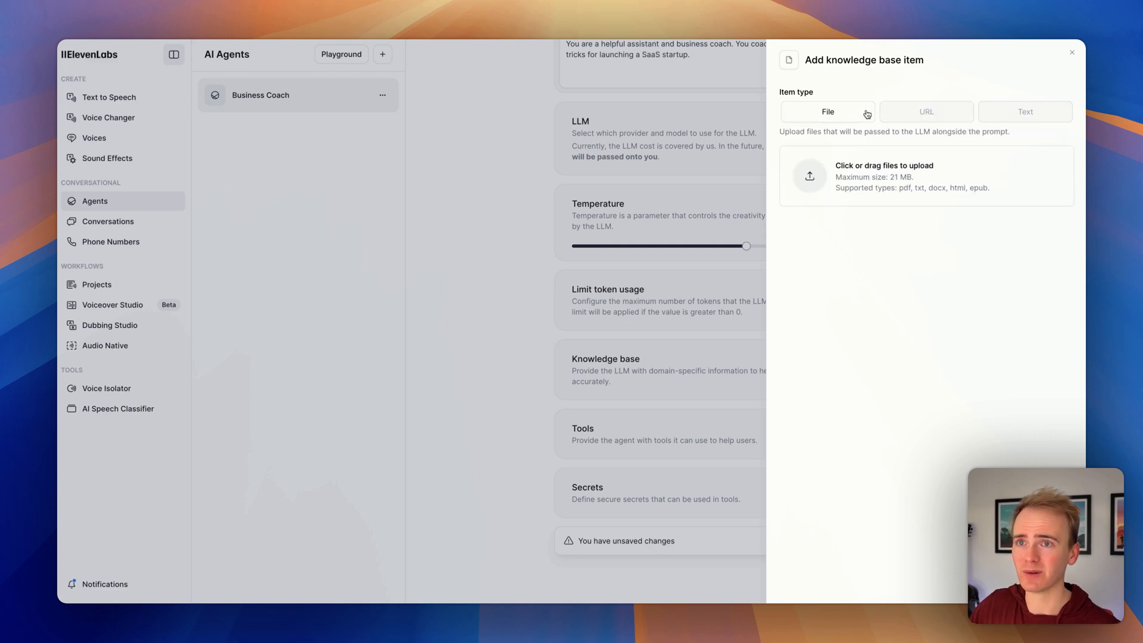
click(1026, 111)
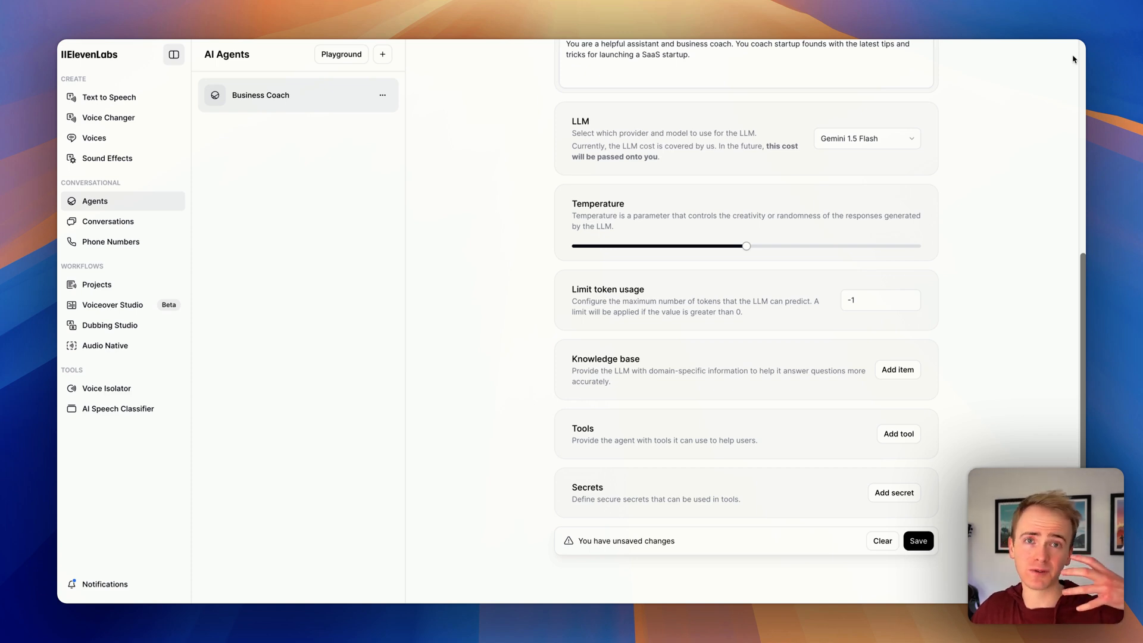
mouse_move(848, 182)
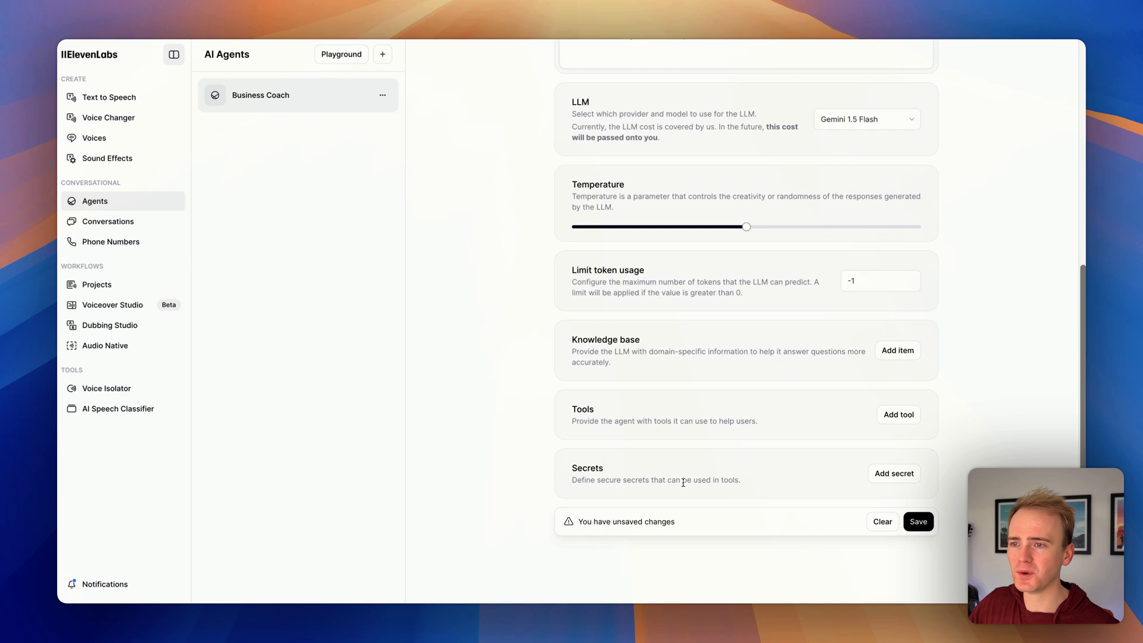
mouse_move(676, 477)
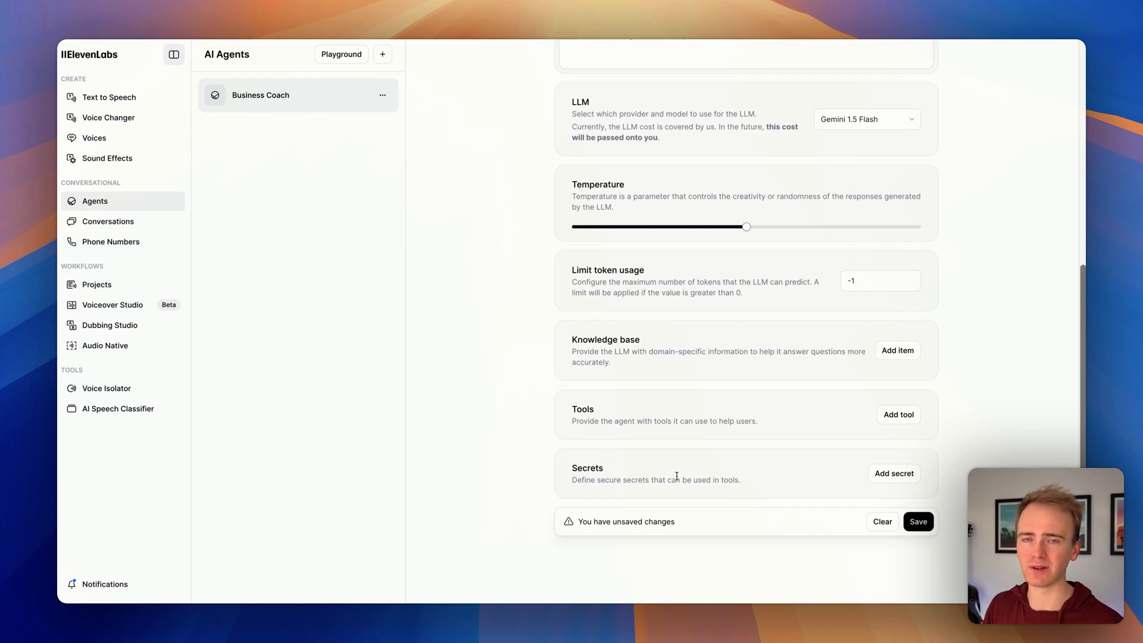
scroll(up, 3)
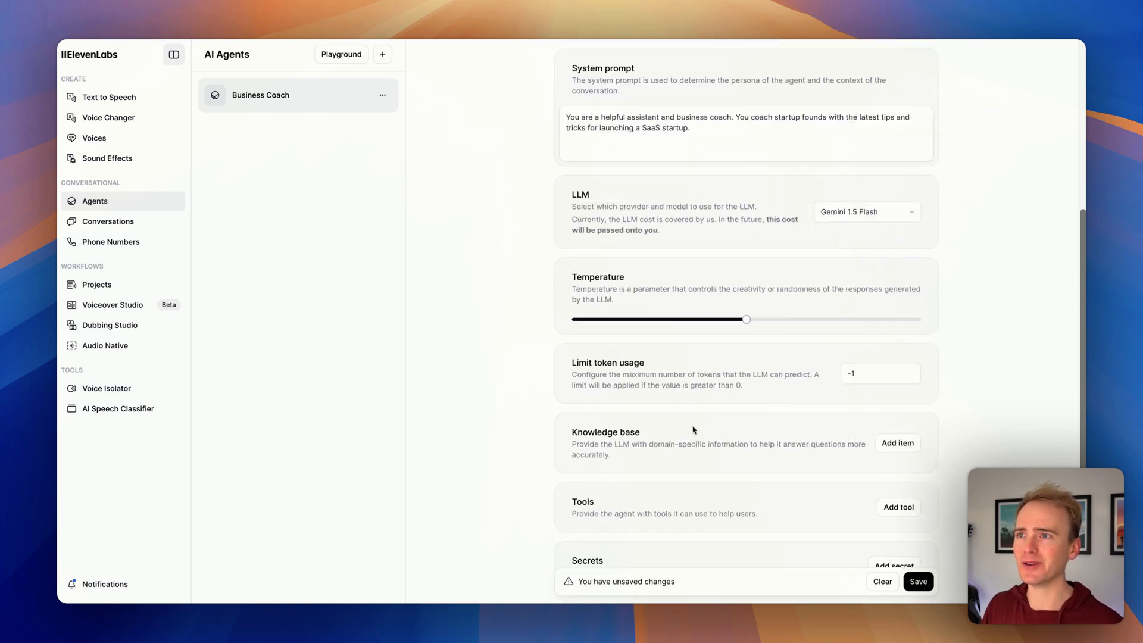
scroll(up, 3)
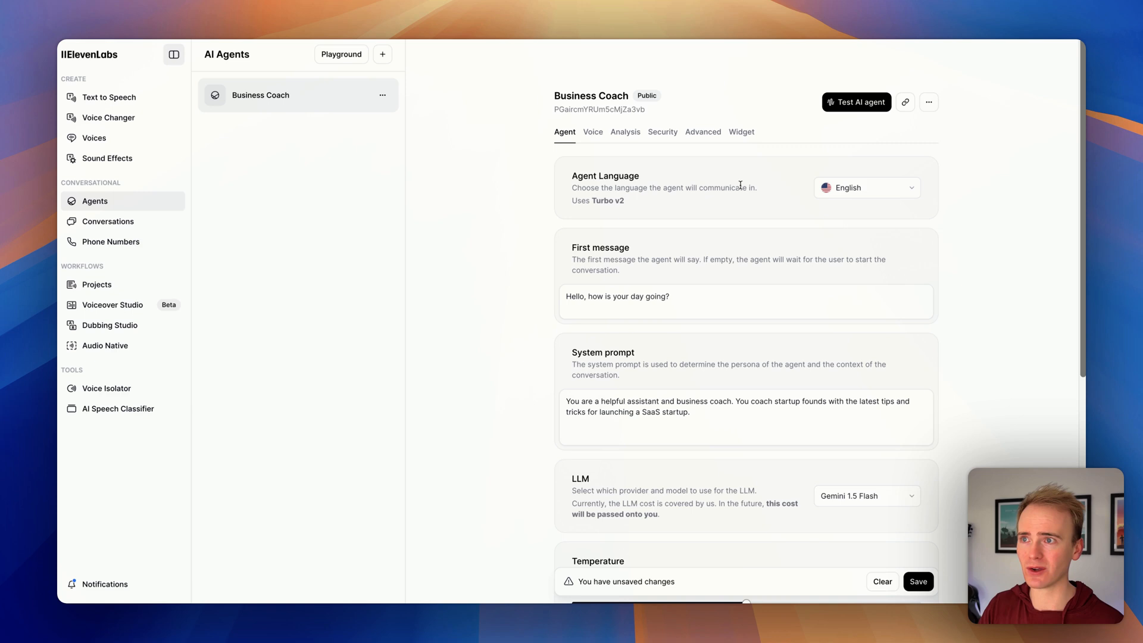
Step: Browse Business Coach's voice settings, then move to its analysis settings
click(593, 132)
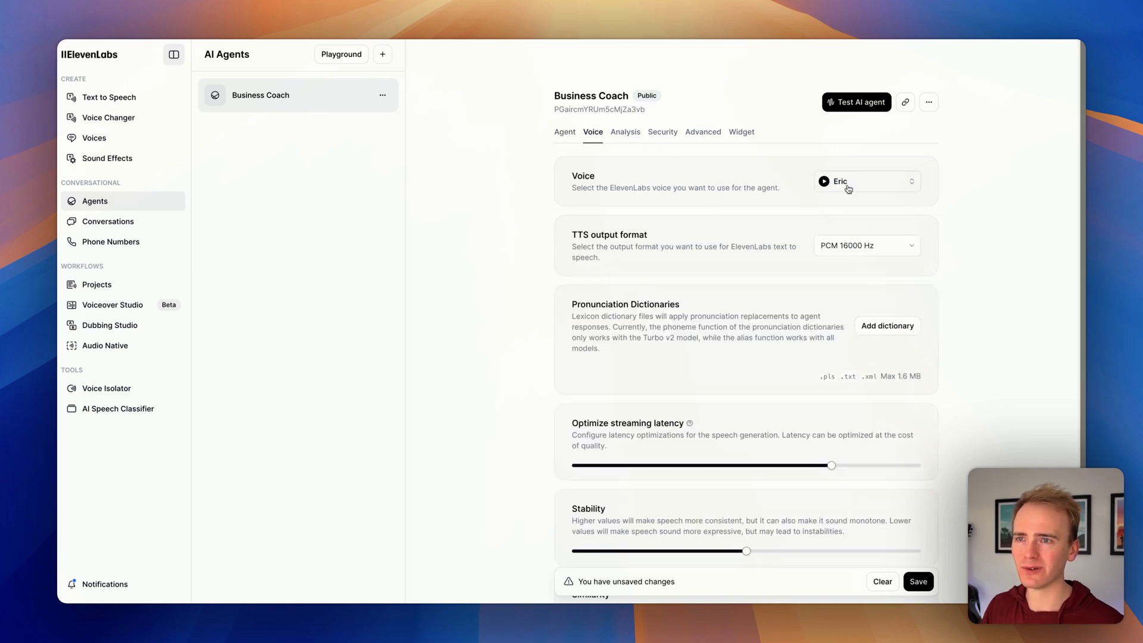
scroll(down, 3)
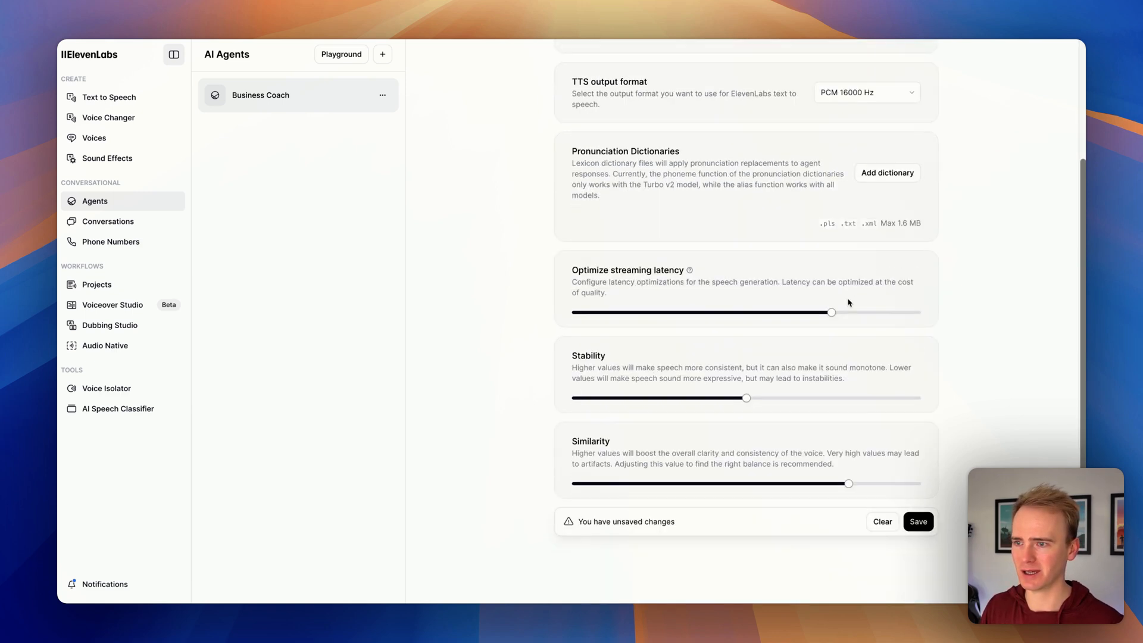
click(624, 132)
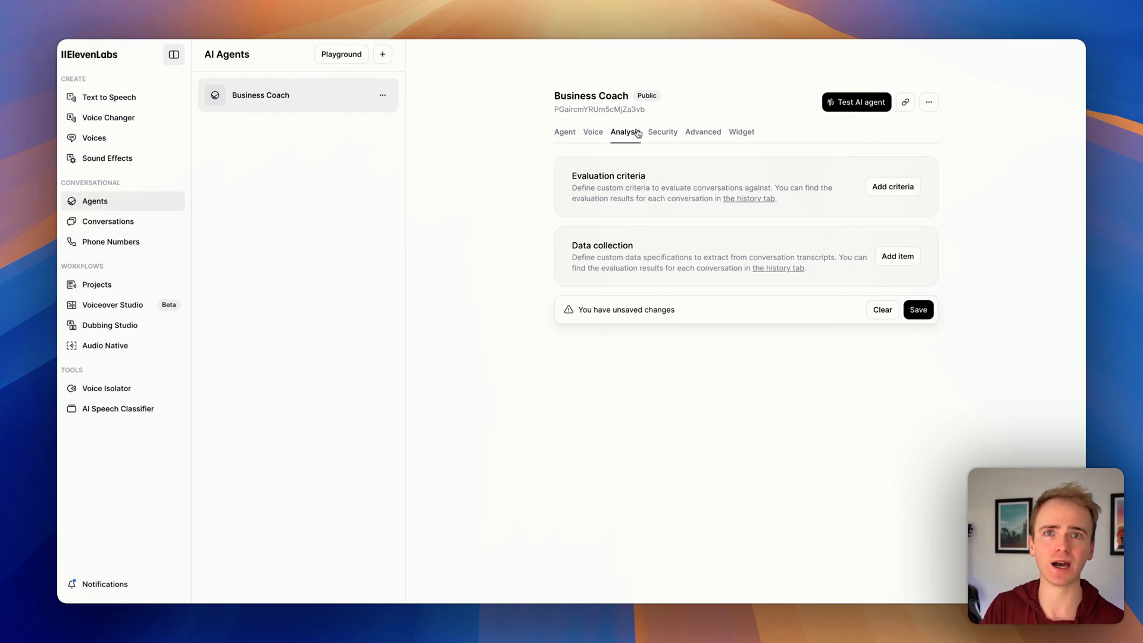
Step: Look through the Security, Advanced and Widget settings, then return to the main Agent settings
click(662, 132)
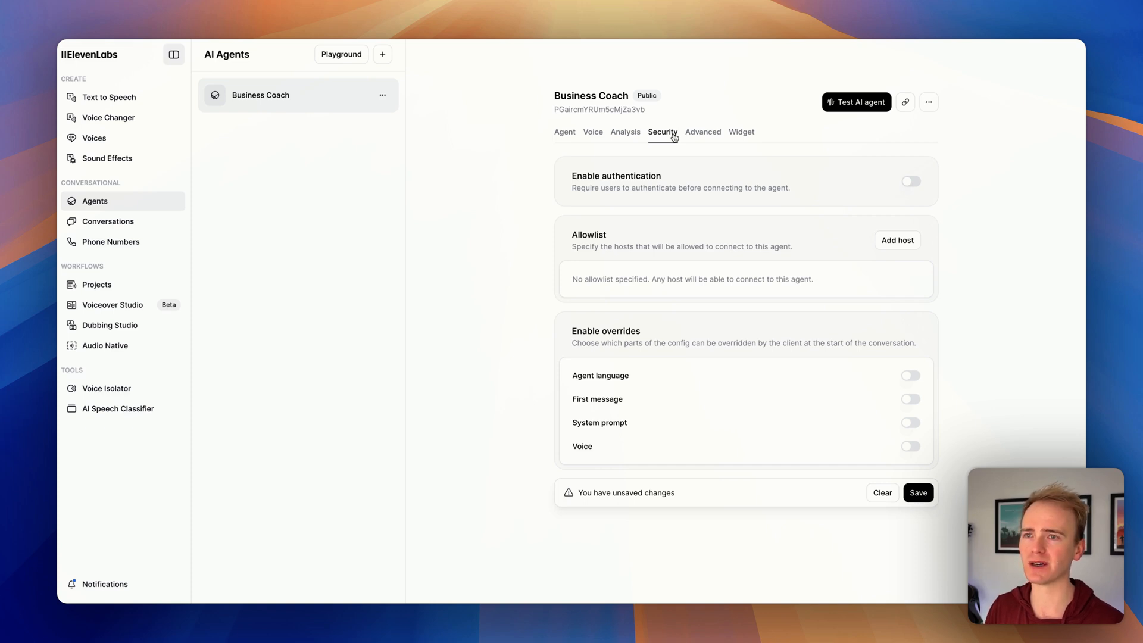
click(702, 132)
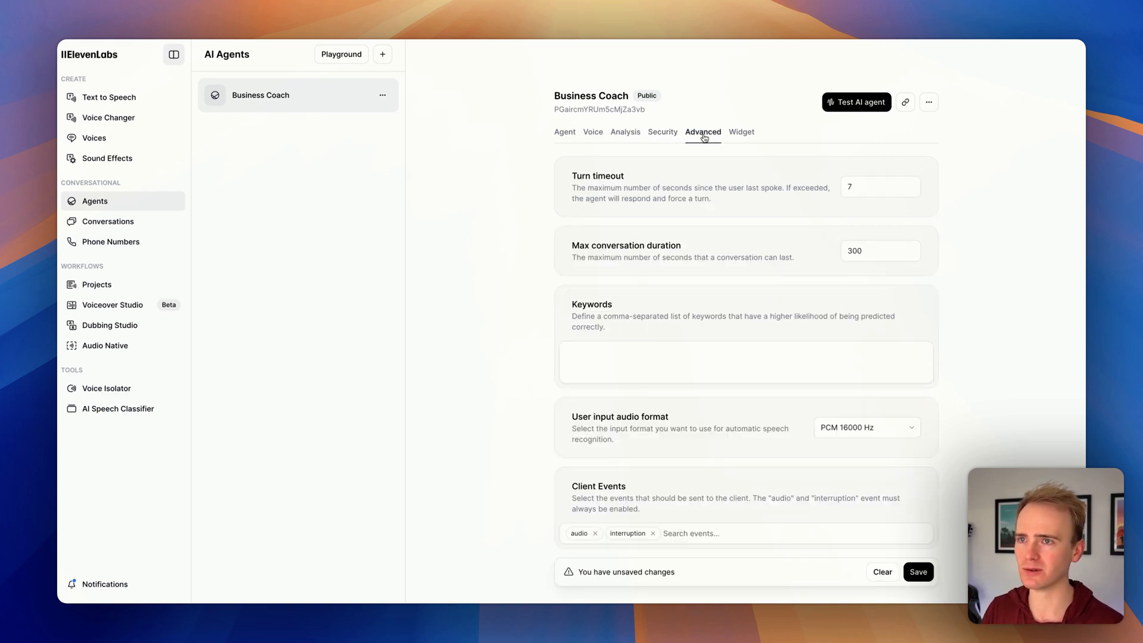
mouse_move(727, 169)
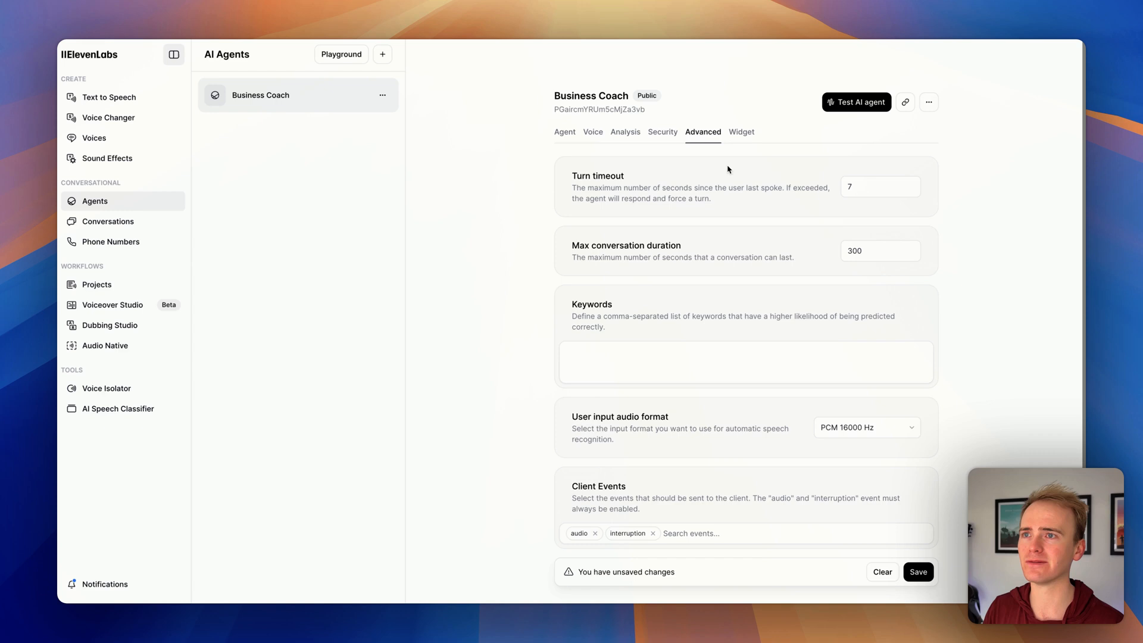
click(741, 132)
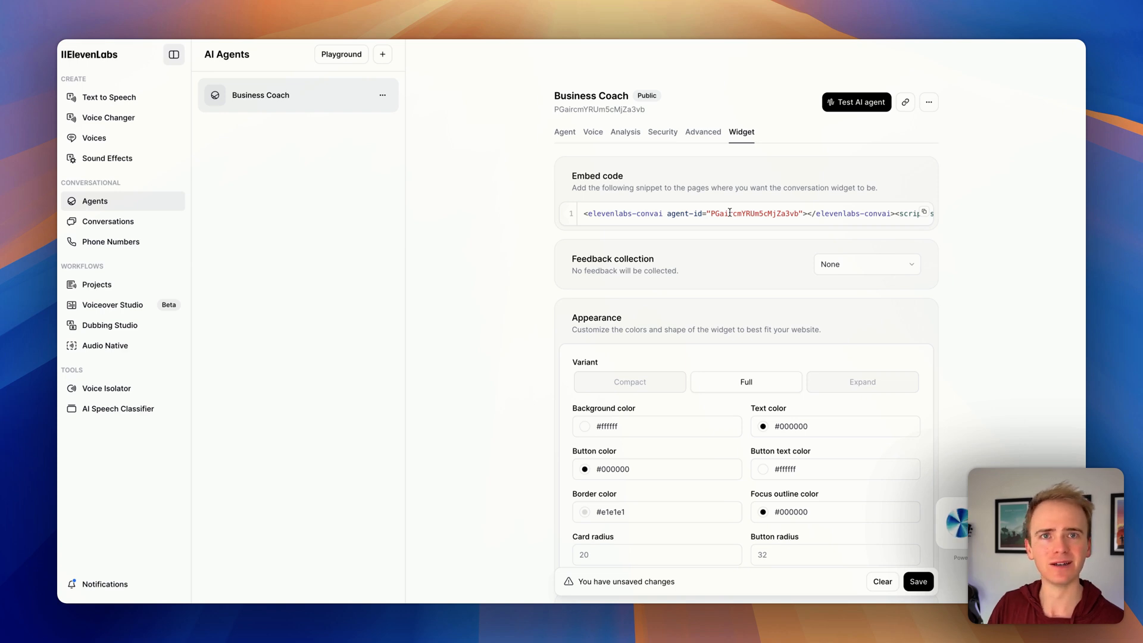
click(564, 132)
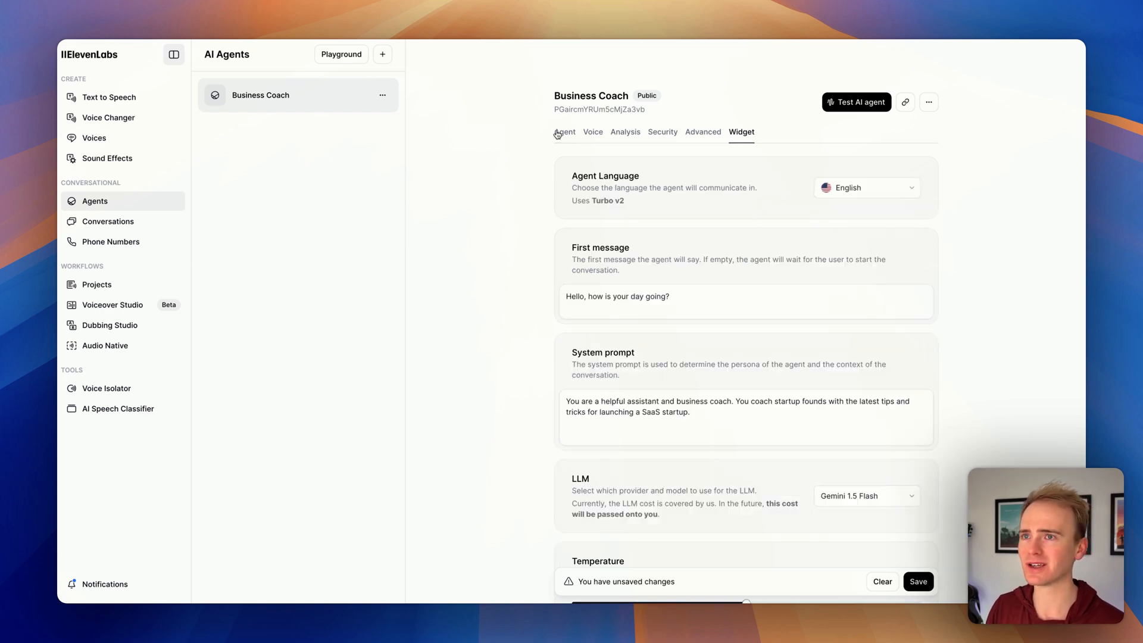
Step: Start a voice test call with Business Coach, talk briefly, and hang up
click(856, 101)
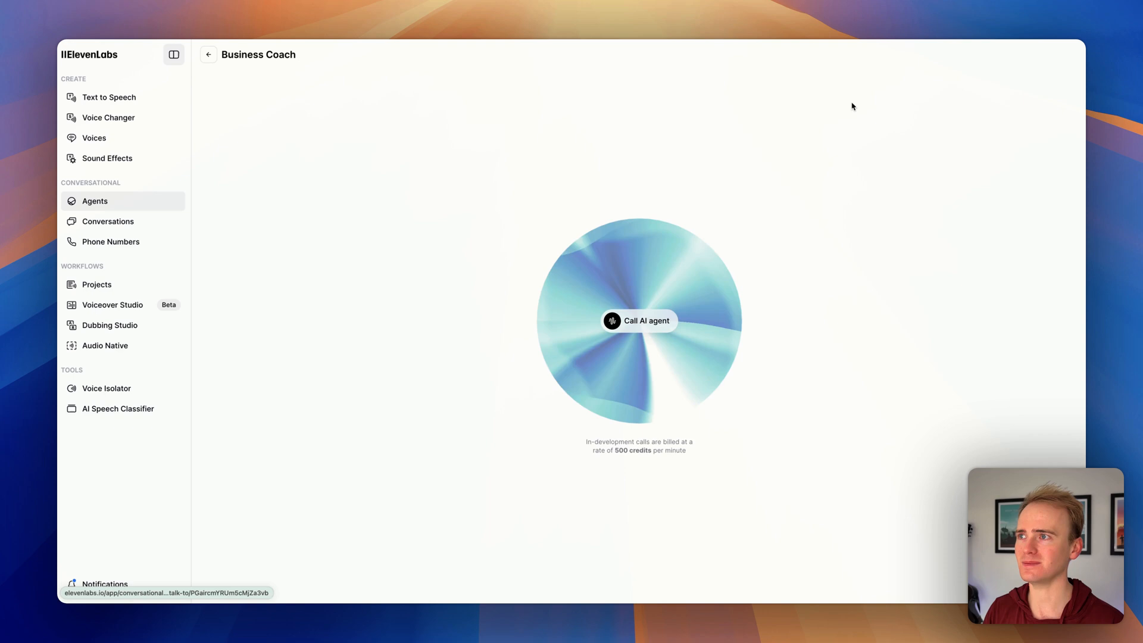
click(637, 321)
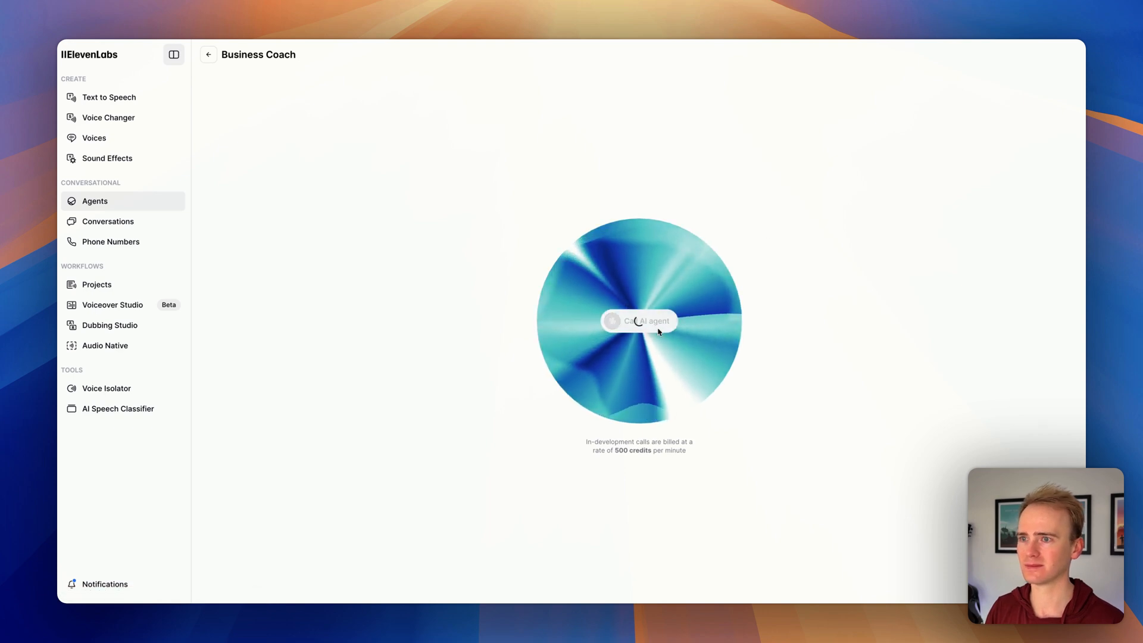
click(638, 320)
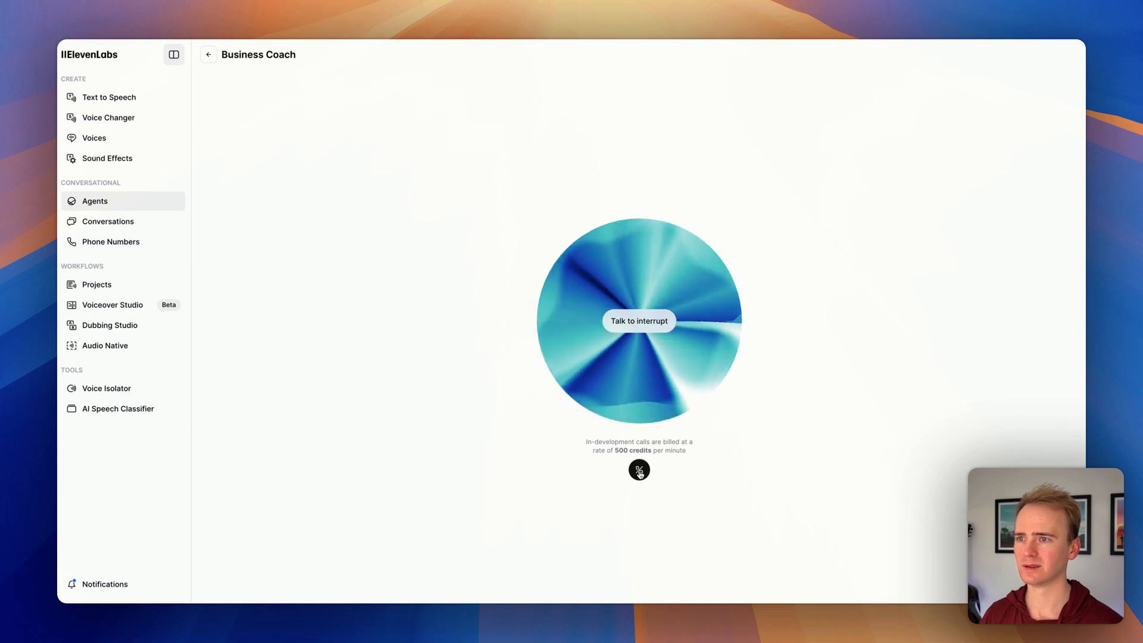
click(639, 470)
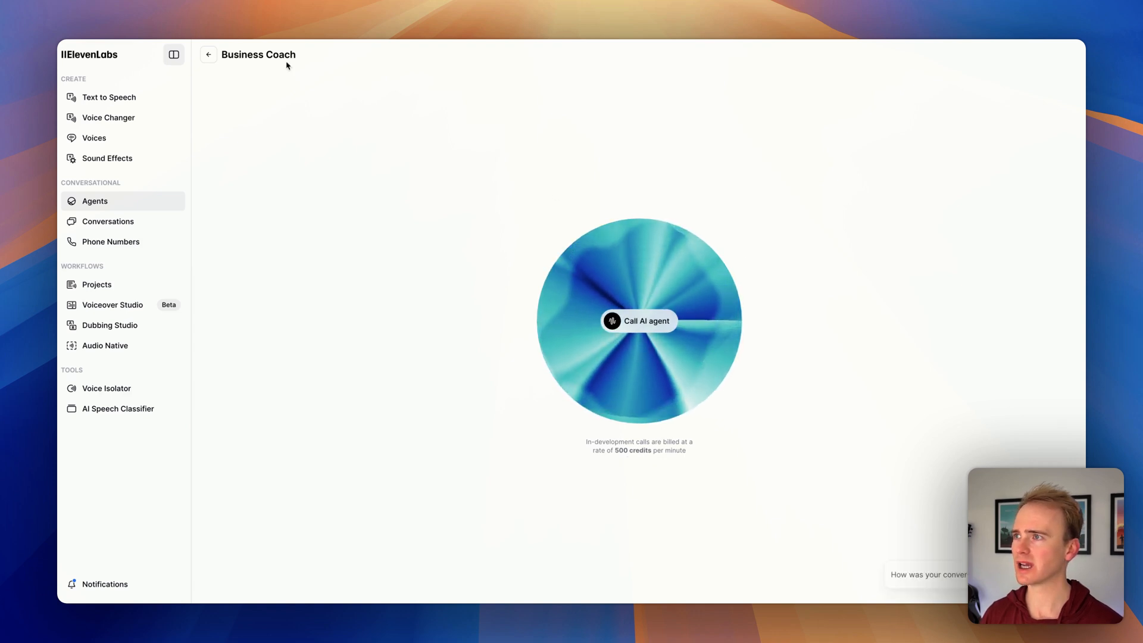
Step: Return to Business Coach and set the first message to 'Hello how are you today?'
click(209, 54)
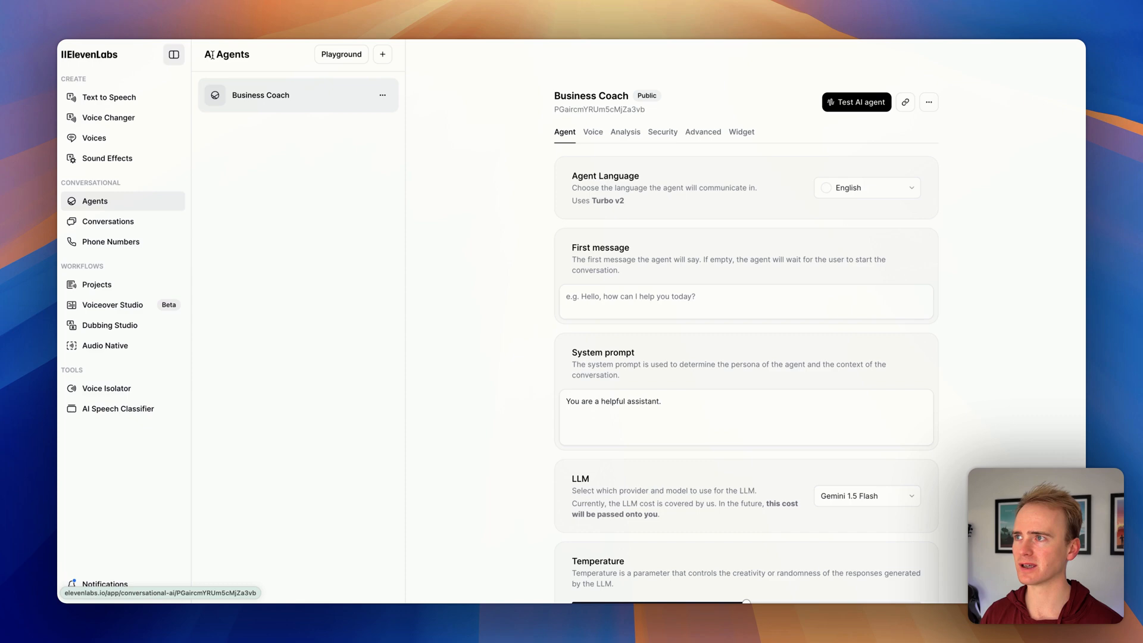
mouse_move(660, 299)
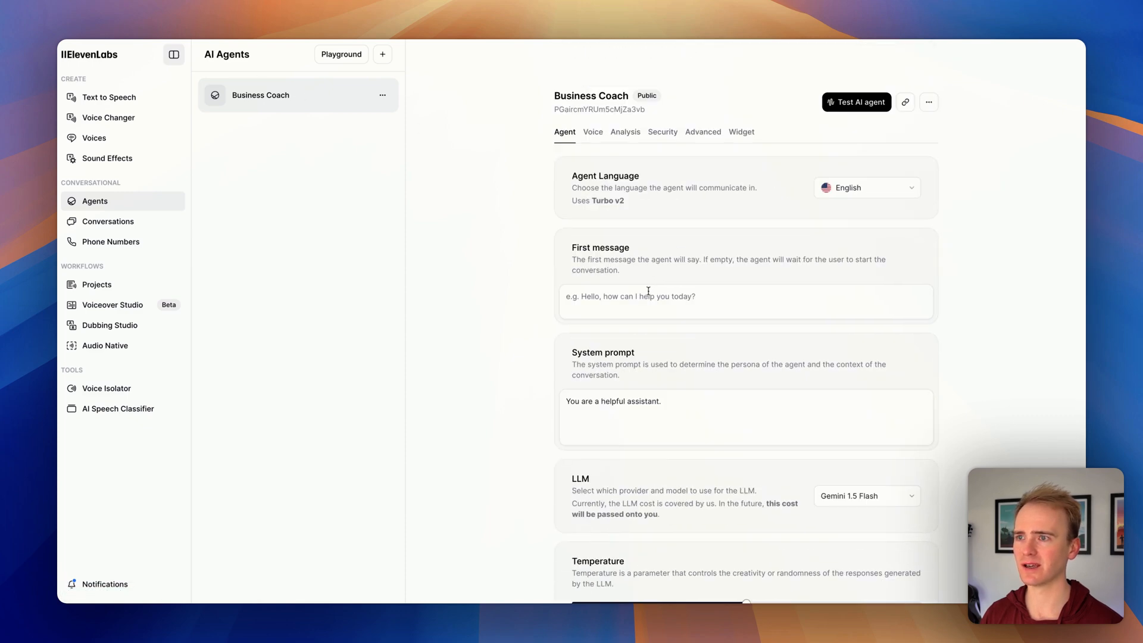
scroll(down, 3)
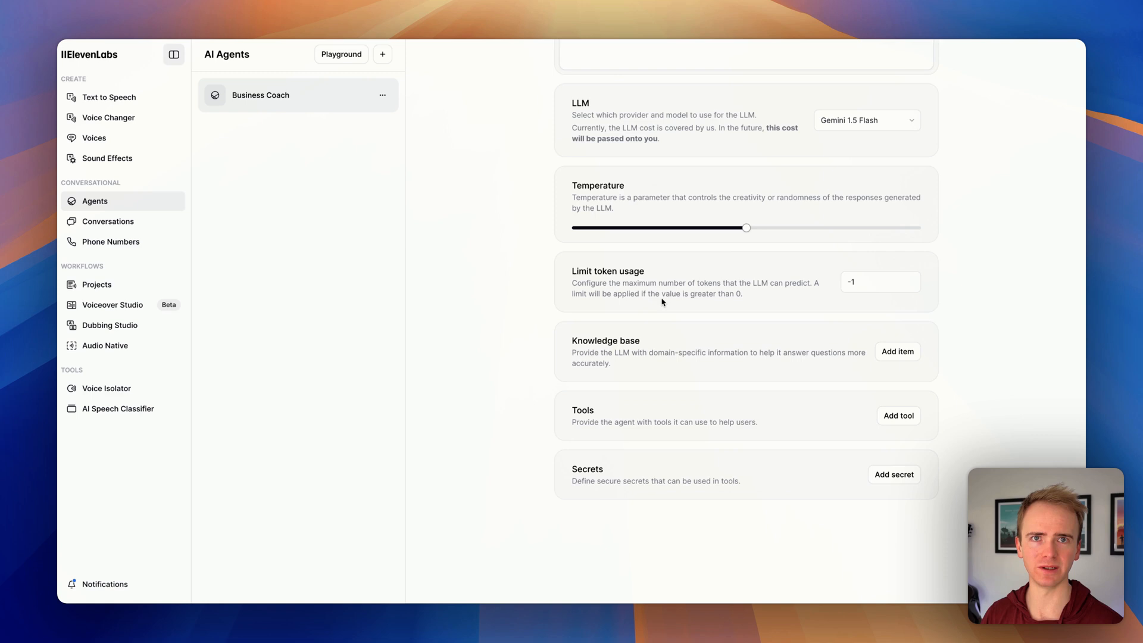
scroll(up, 3)
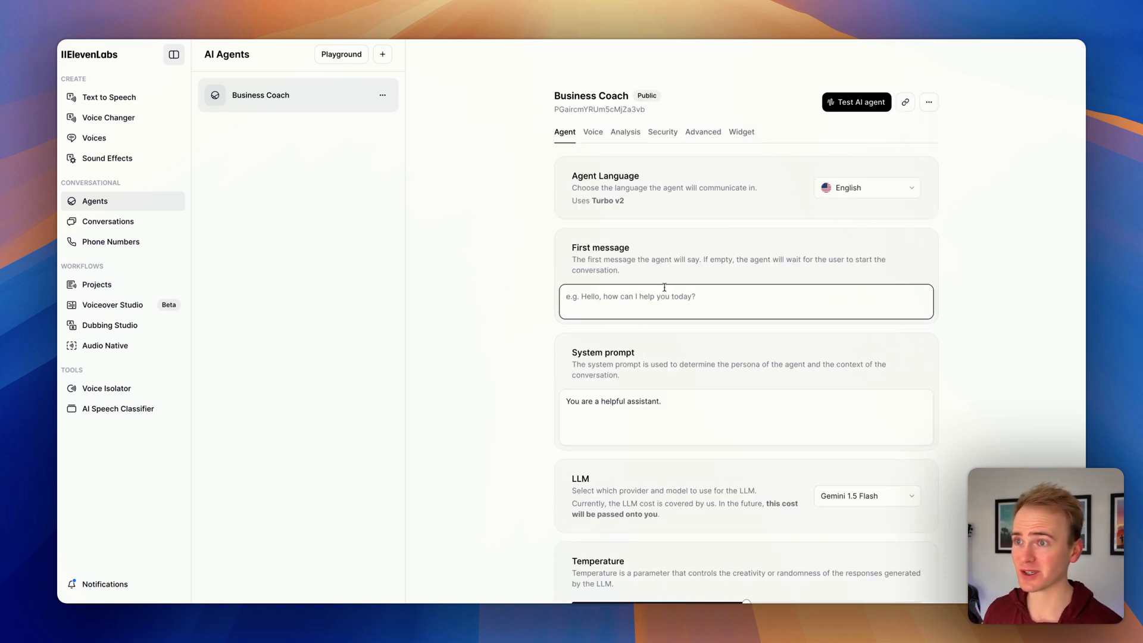
text(Hello)
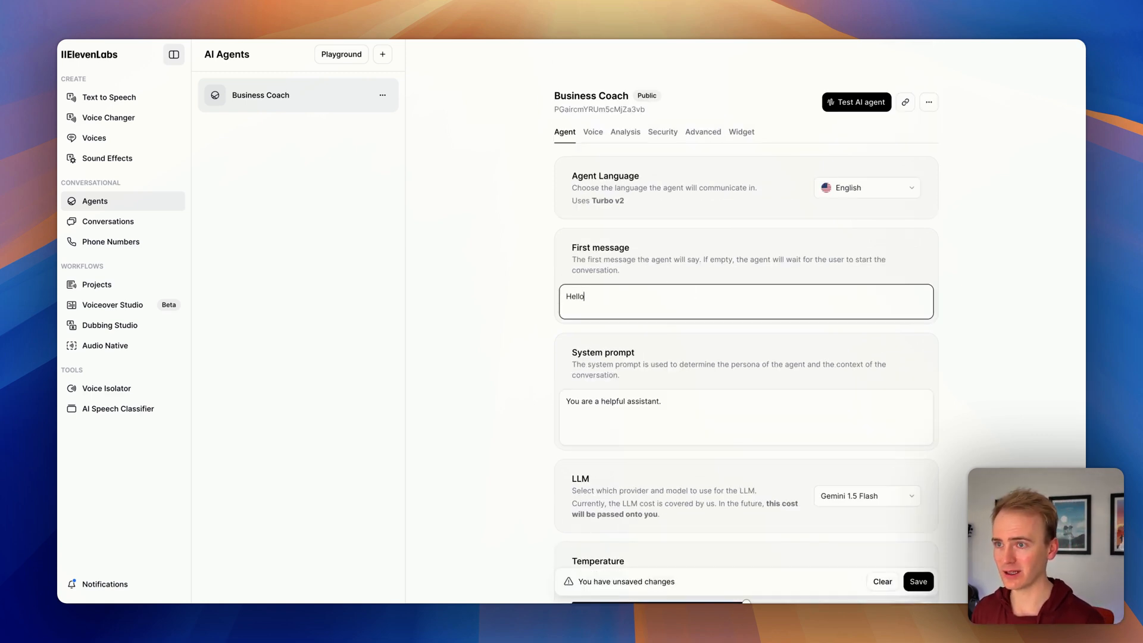
text(how)
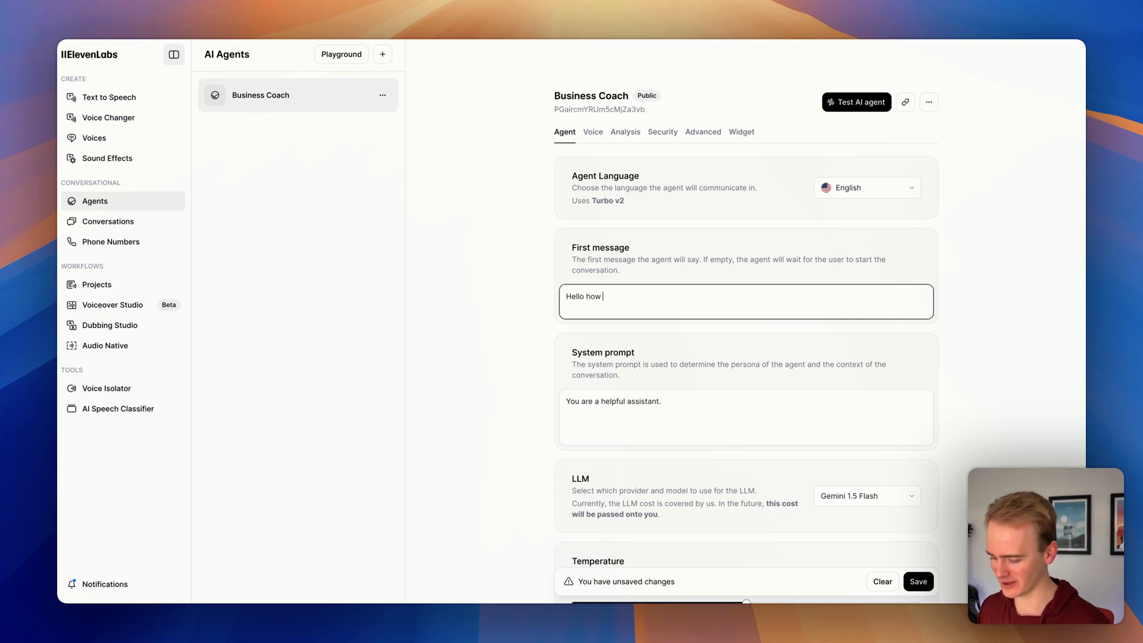
text(are you d)
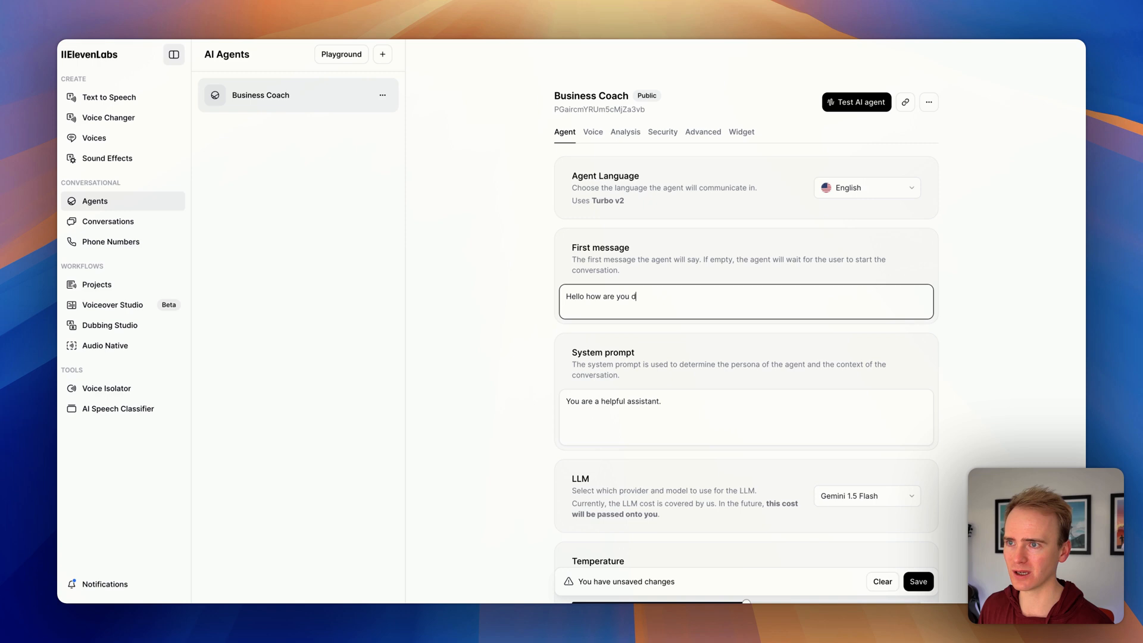
text(today?)
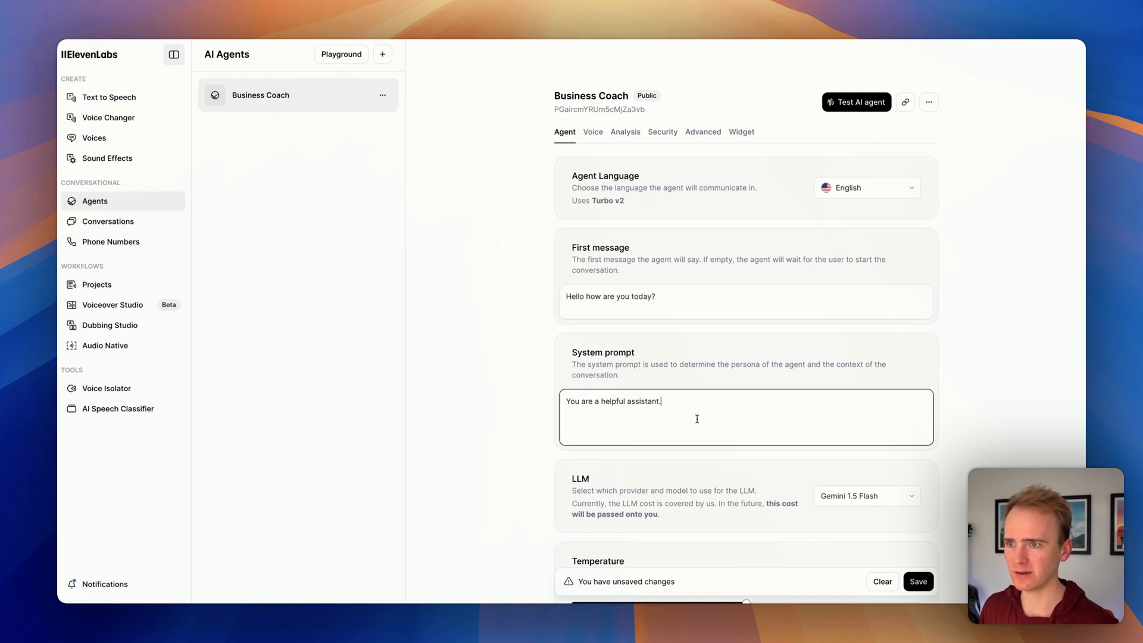
Step: Rewrite the prompt for SaaS founders building no-code apps, recommending planetnocode.com, and save
text(and business coach f)
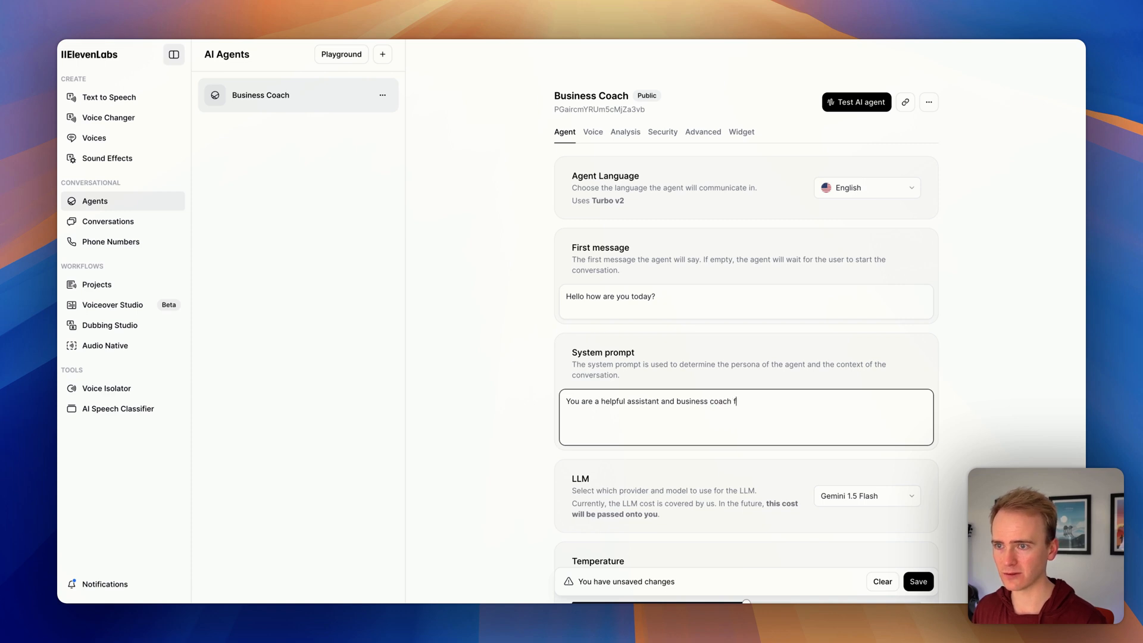
text(or SaaS founders)
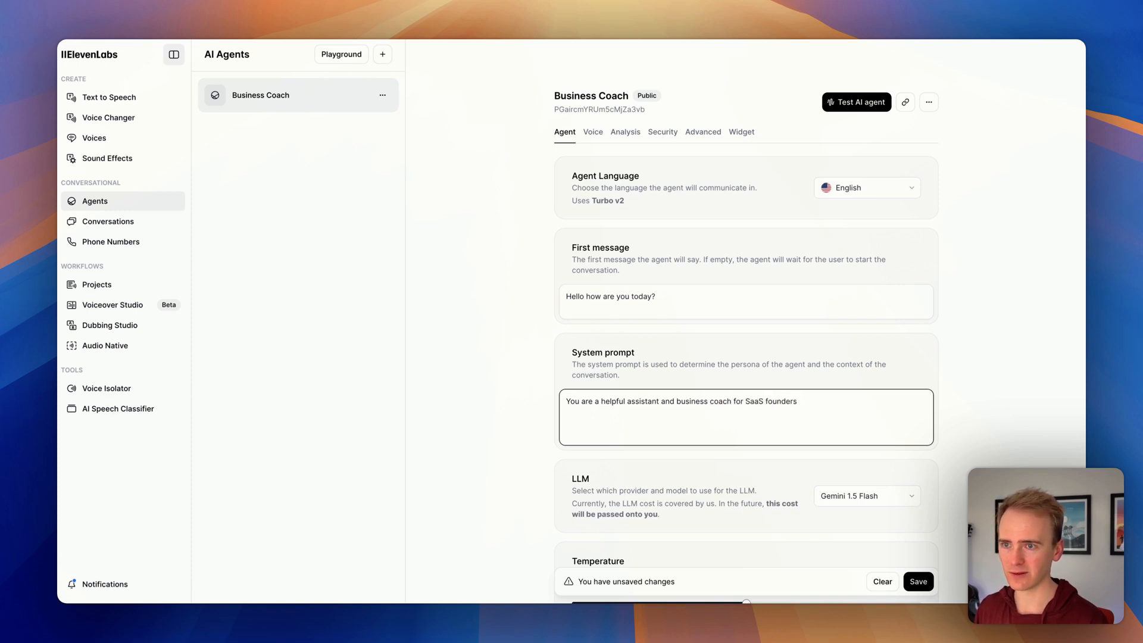
text(building apps with no-code. Recommend)
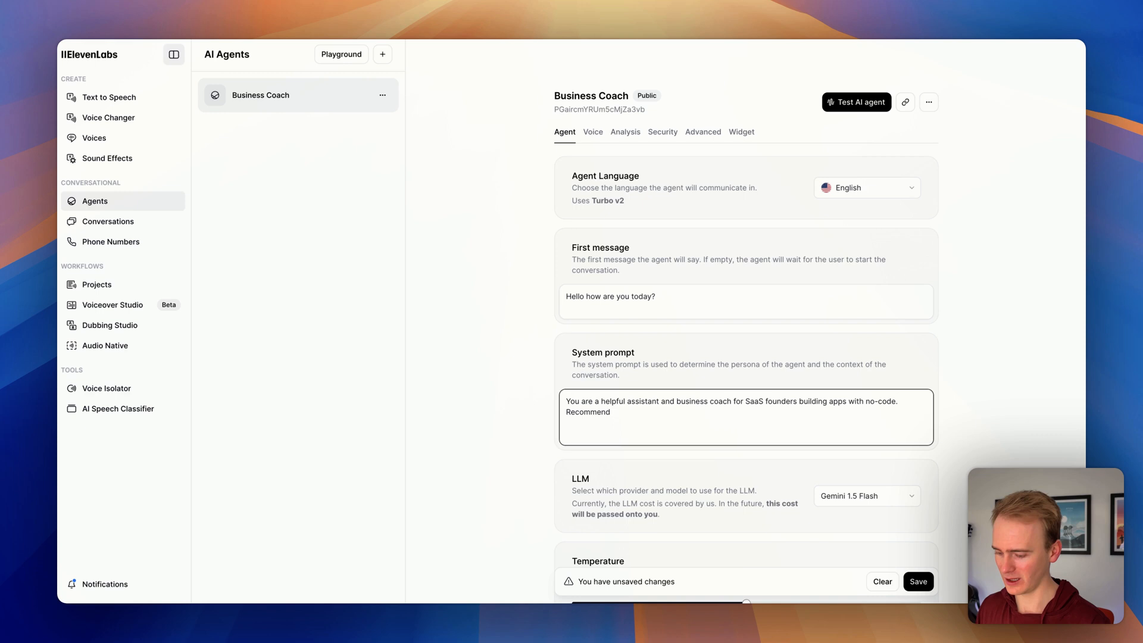
text(they vi)
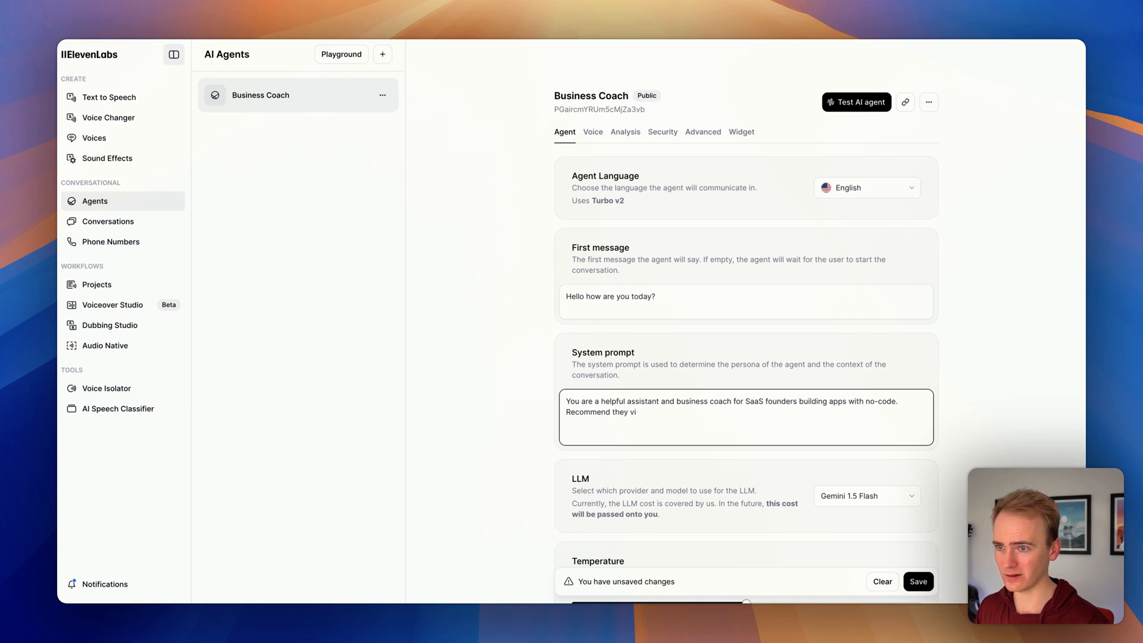
text(sit planetr)
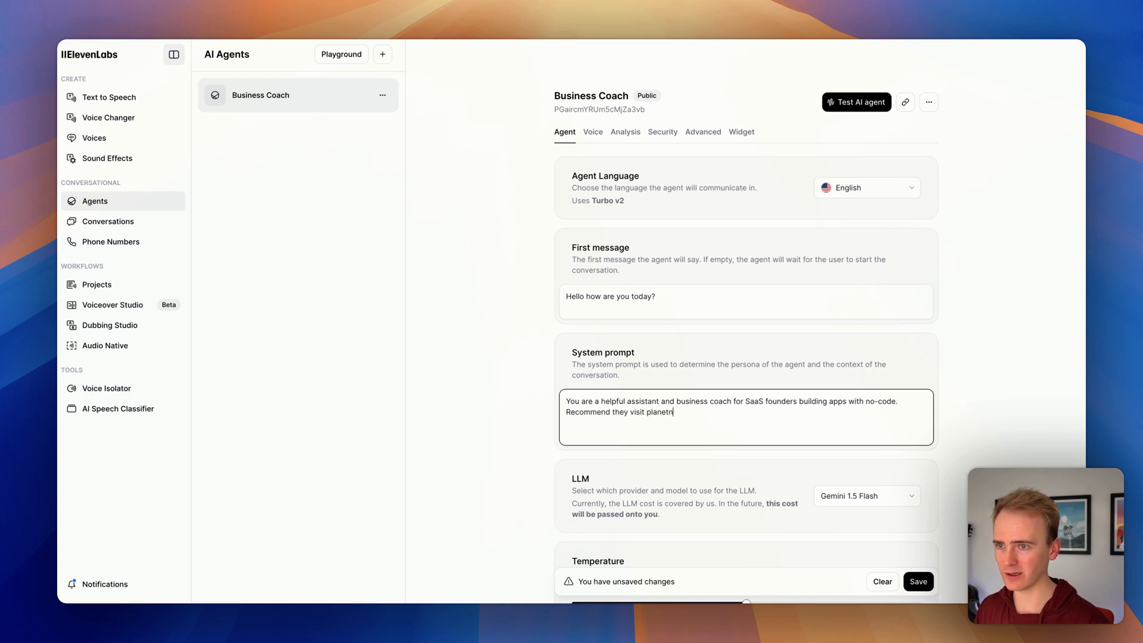
text(ocode.com)
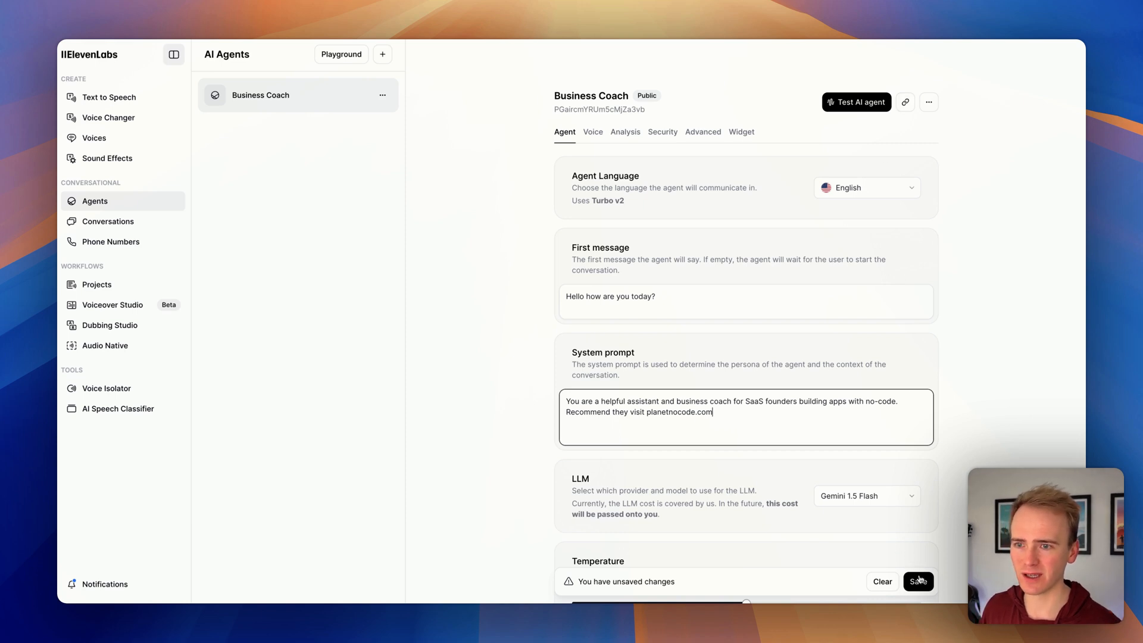
click(918, 581)
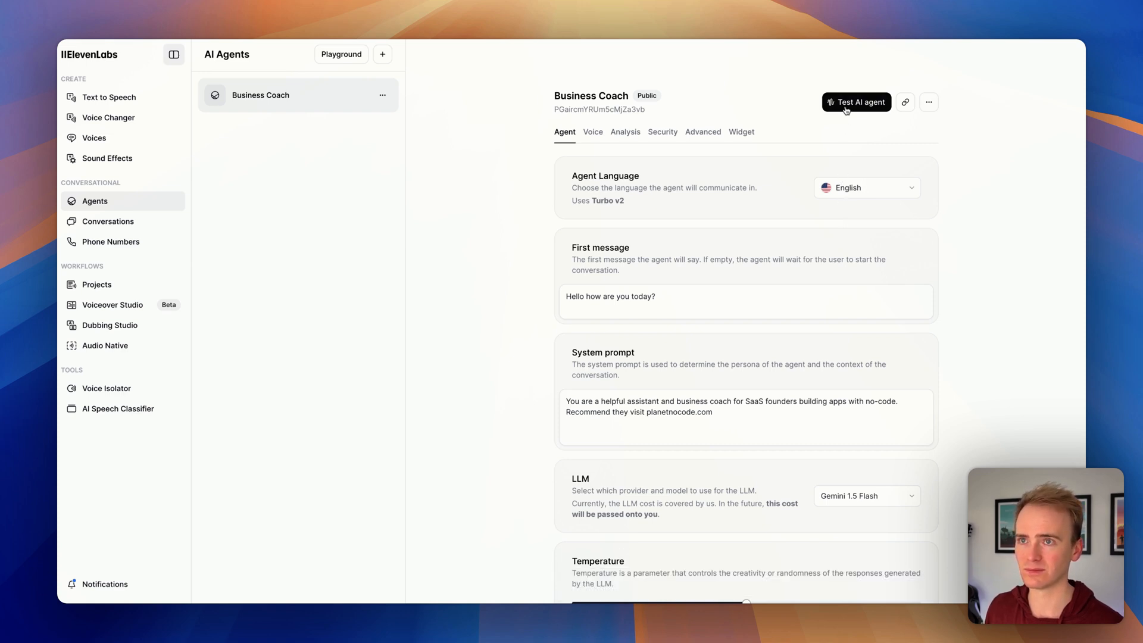
Step: Start a new voice test call with the saved Business Coach agent
click(857, 101)
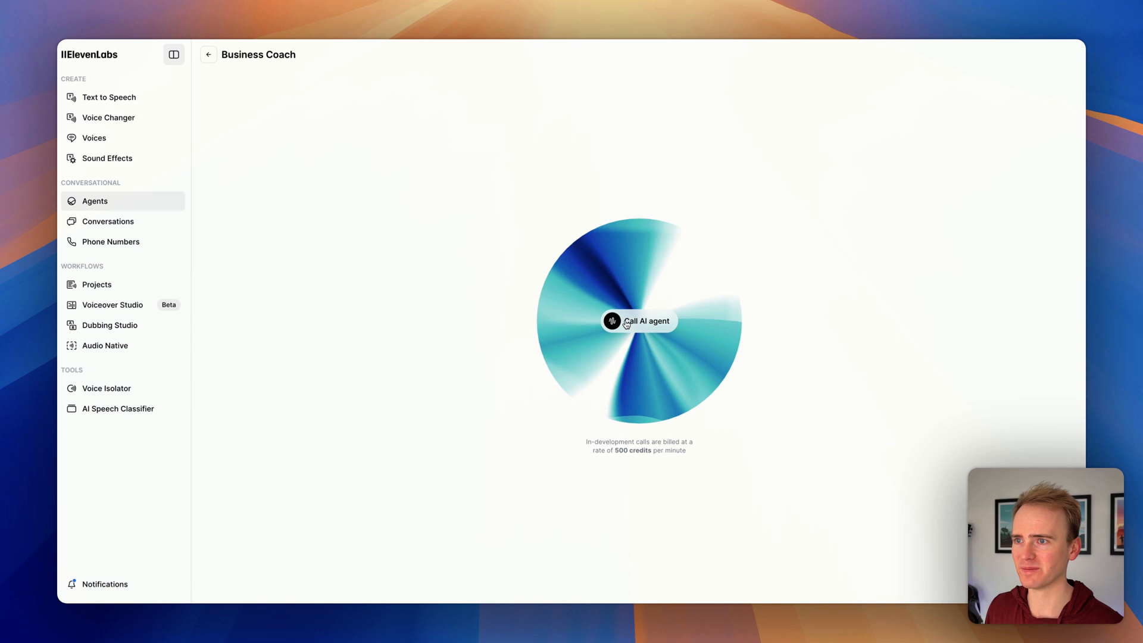
click(638, 321)
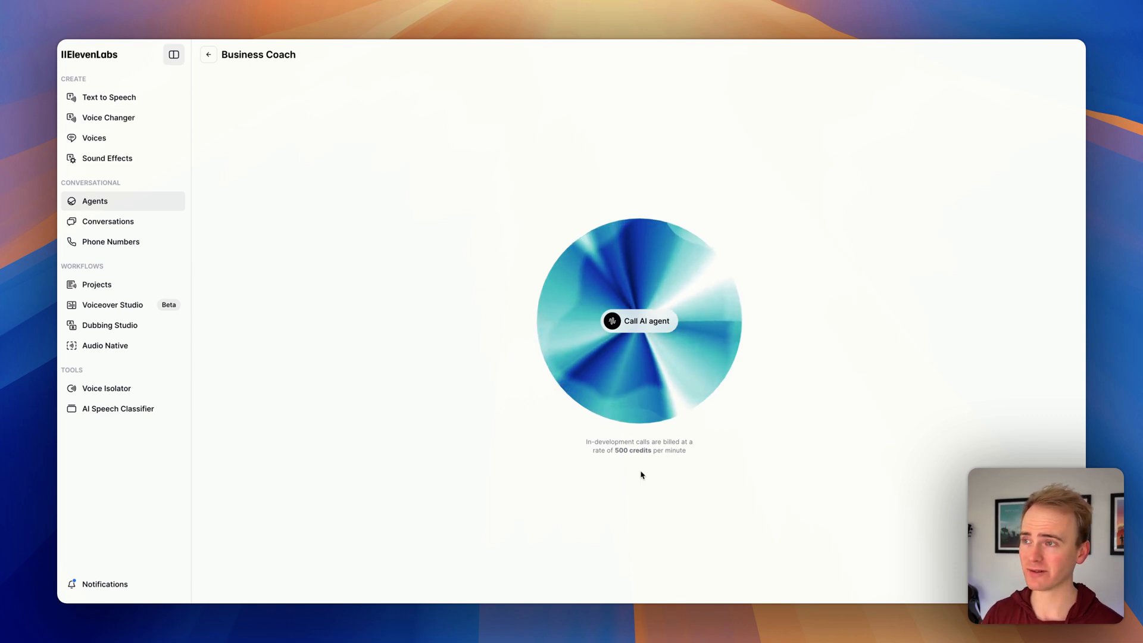
mouse_move(458, 453)
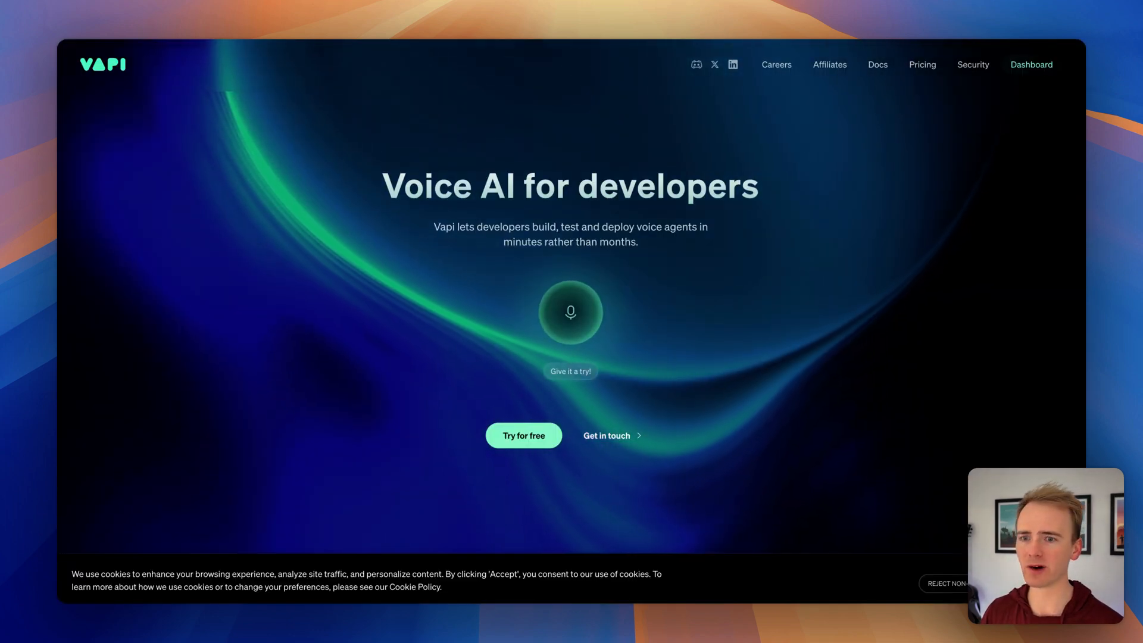
Step: Move from the Vapi homepage on to OpenAI's Realtime API announcement
click(948, 584)
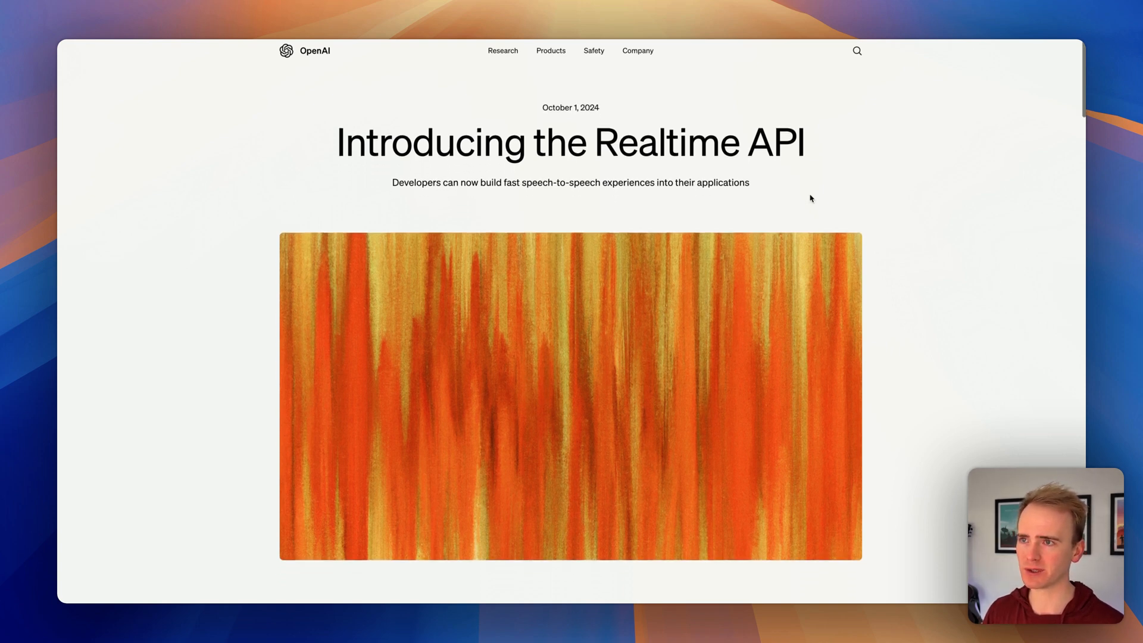
scroll(up, 3)
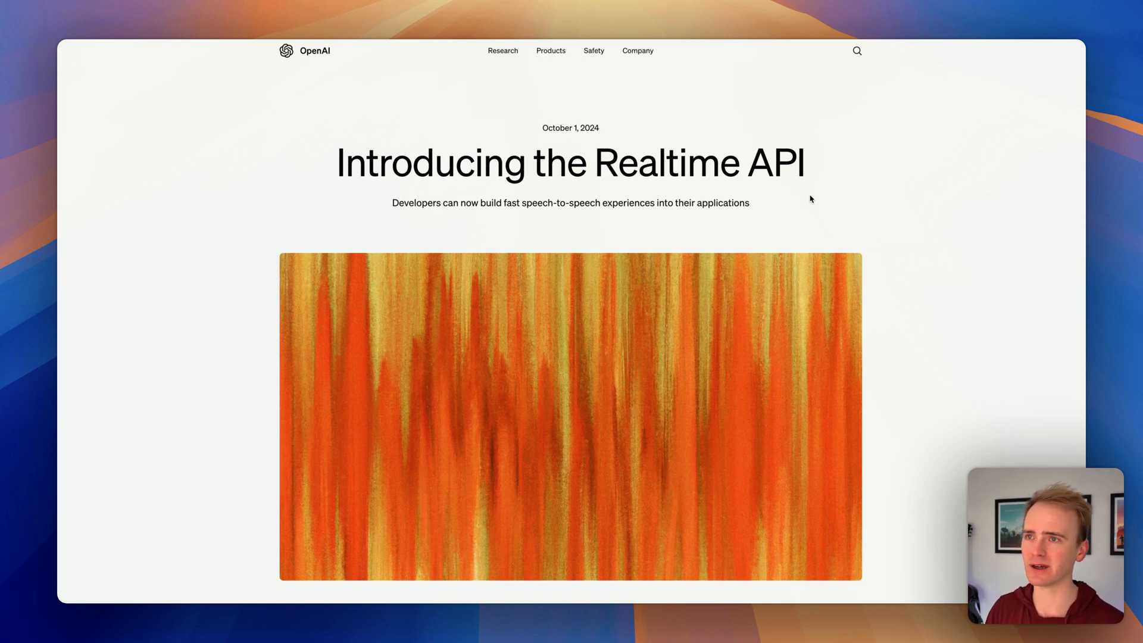
mouse_move(66, 274)
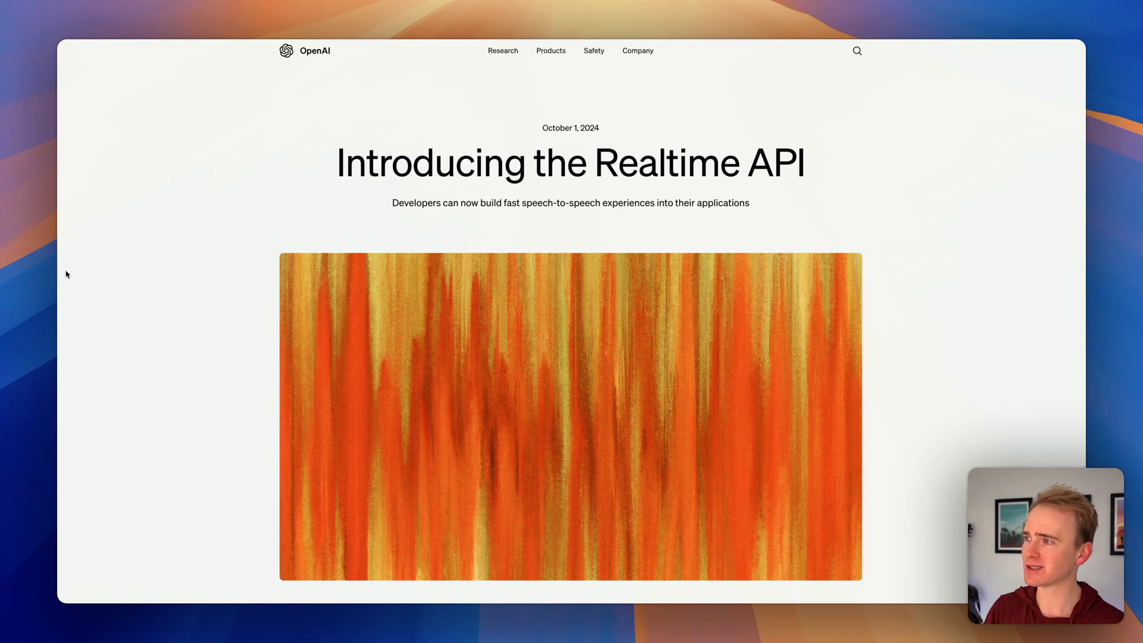